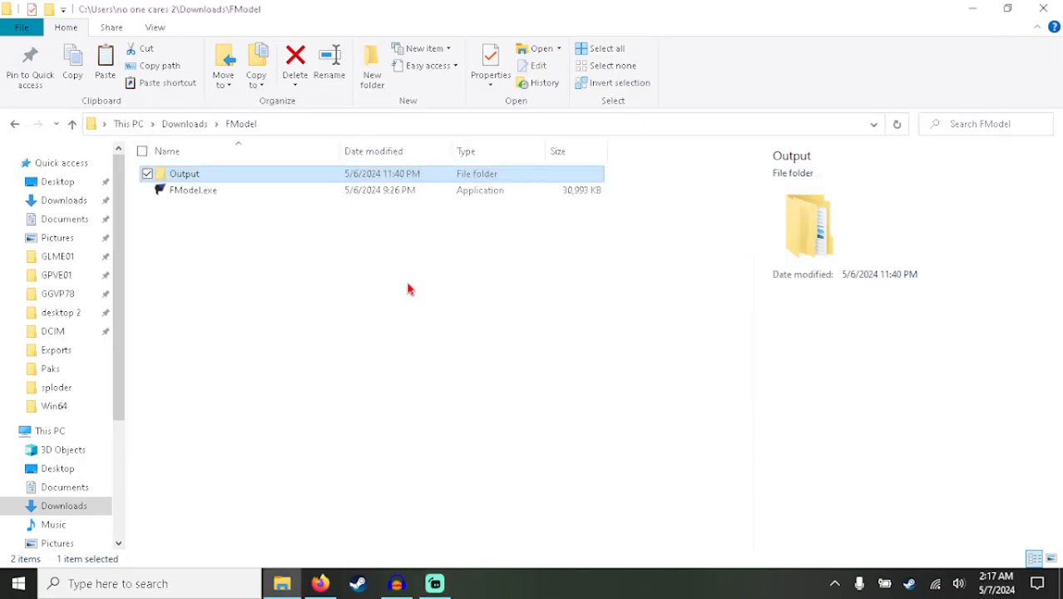
Step: Launch FModel from the Downloads folder and maximize its window
{"action": "left_click", "coordinate": [230, 223]}
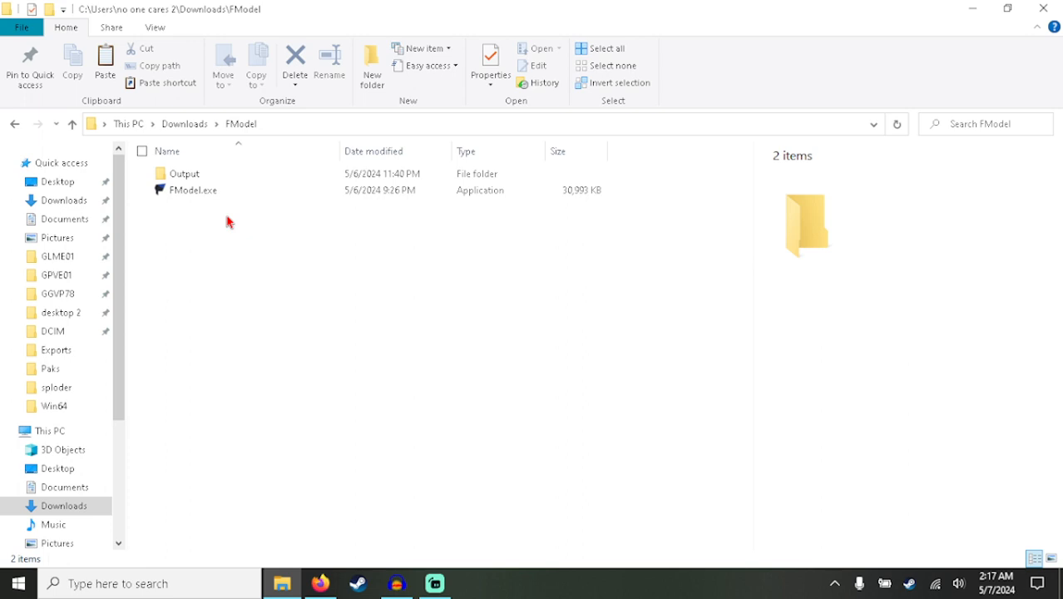
{"action": "left_click", "coordinate": [193, 190]}
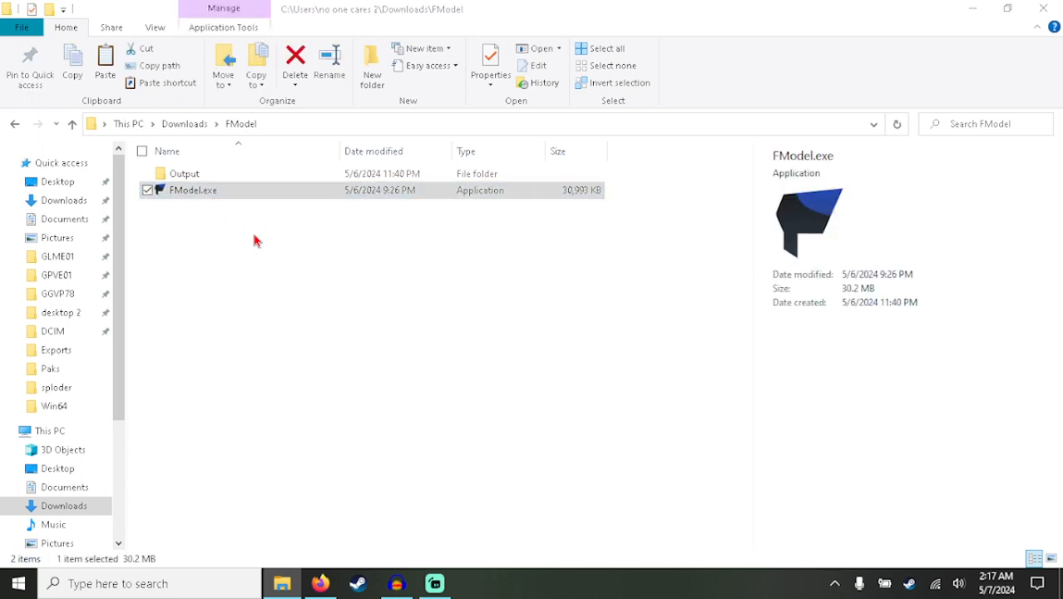
{"action": "double_click", "coordinate": [193, 190]}
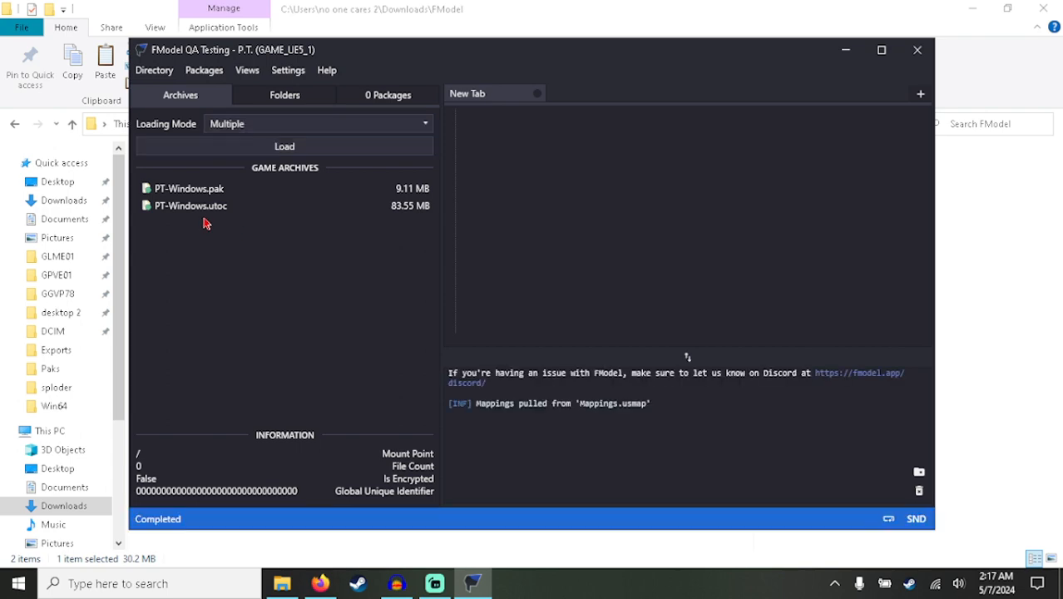
{"action": "left_click", "coordinate": [882, 50]}
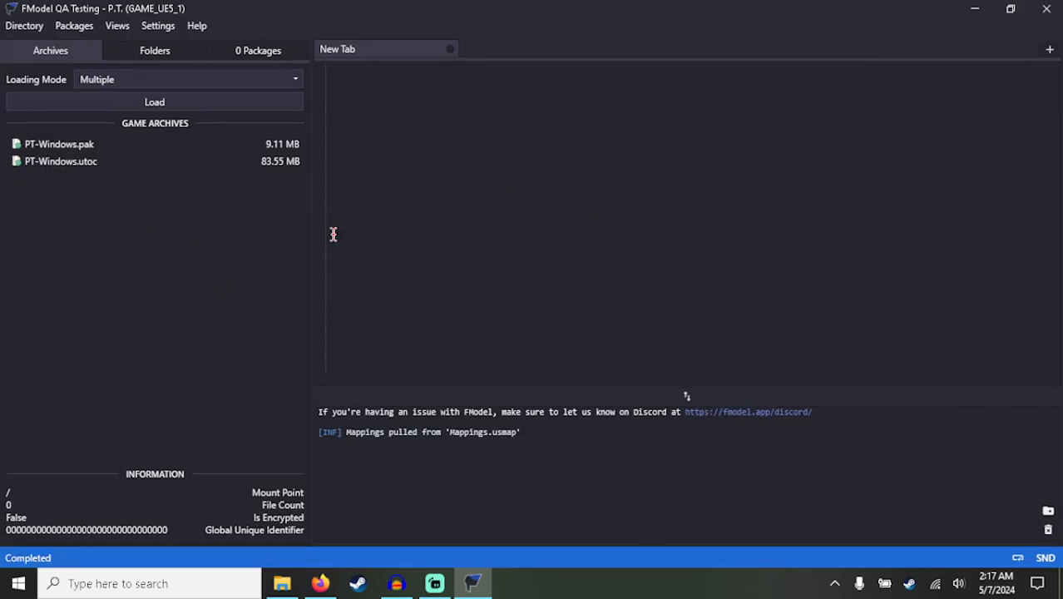
{"action": "mouse_move", "coordinate": [151, 227]}
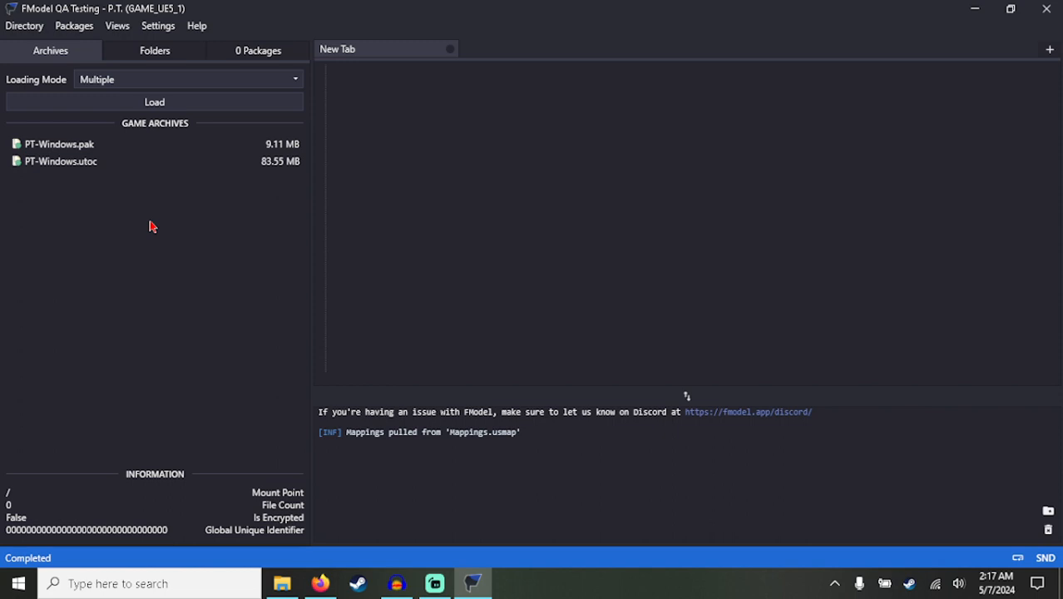
Step: Load the PT-Windows.utoc archive and expand PT toward the Sounds Music folder
{"action": "left_click", "coordinate": [60, 159]}
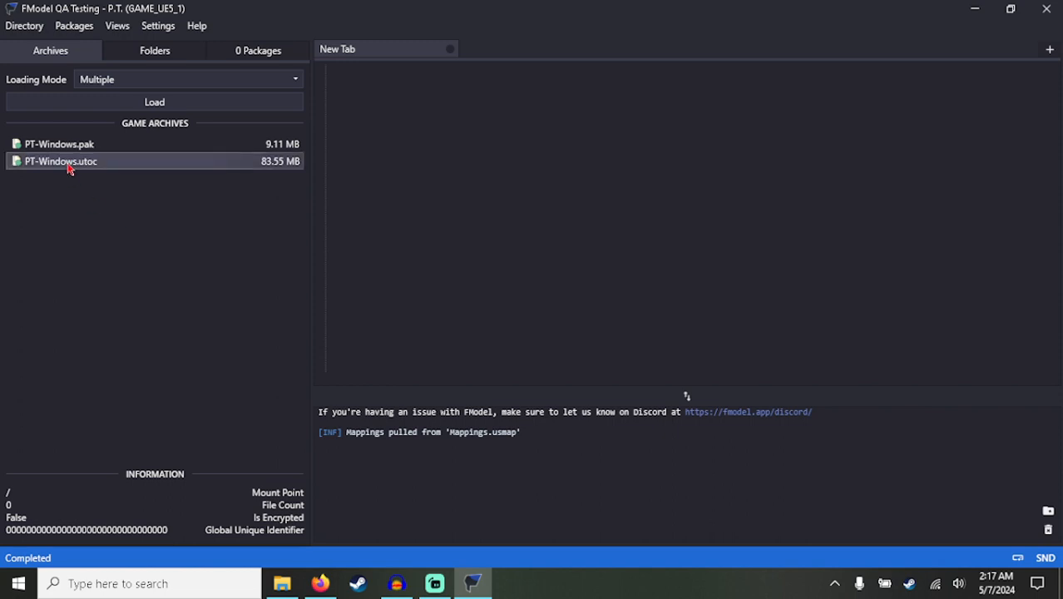
{"action": "left_click", "coordinate": [155, 49]}
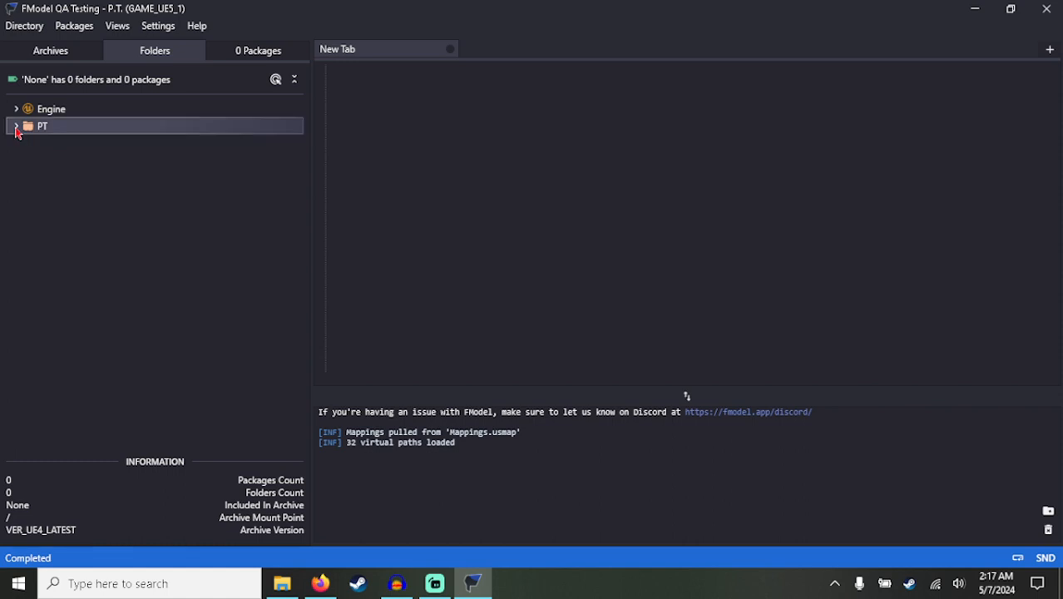
{"action": "left_click", "coordinate": [16, 126]}
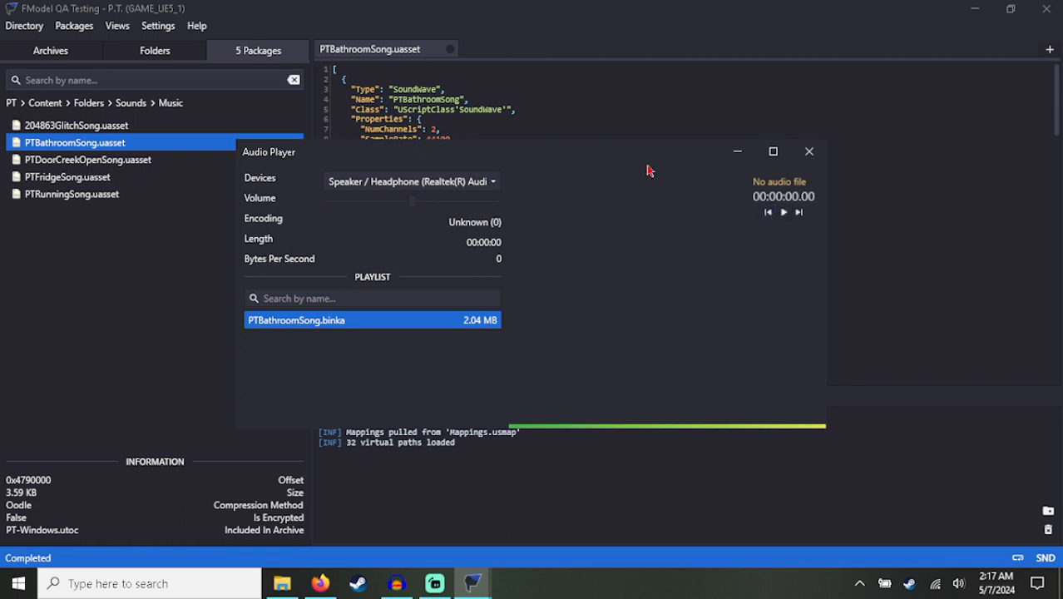
Step: Close the audio player, reopen PTBathroomSong and review the FModel settings
{"action": "left_click", "coordinate": [809, 150]}
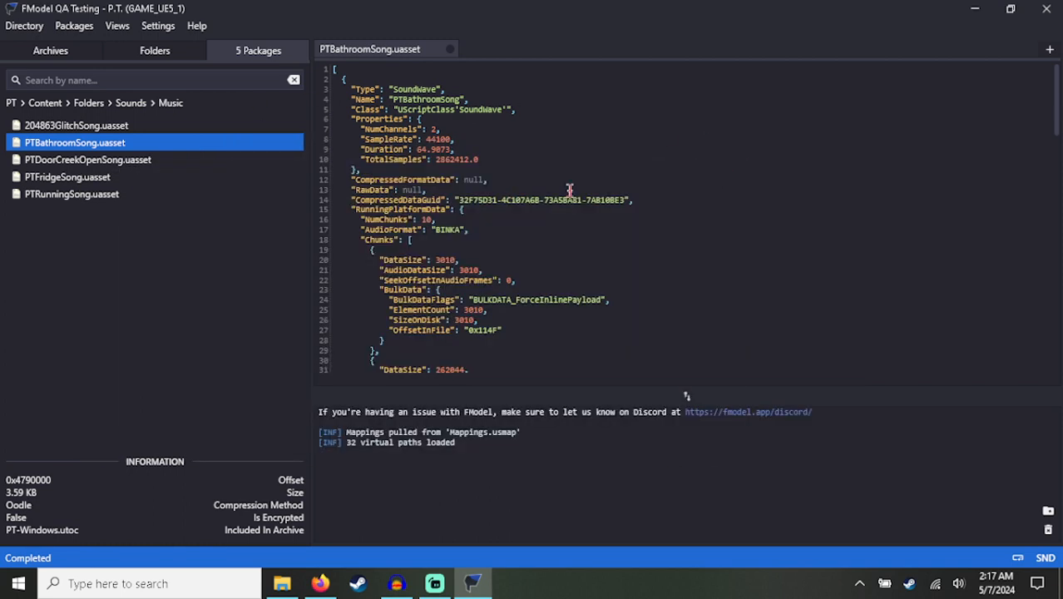
{"action": "double_click", "coordinate": [448, 230]}
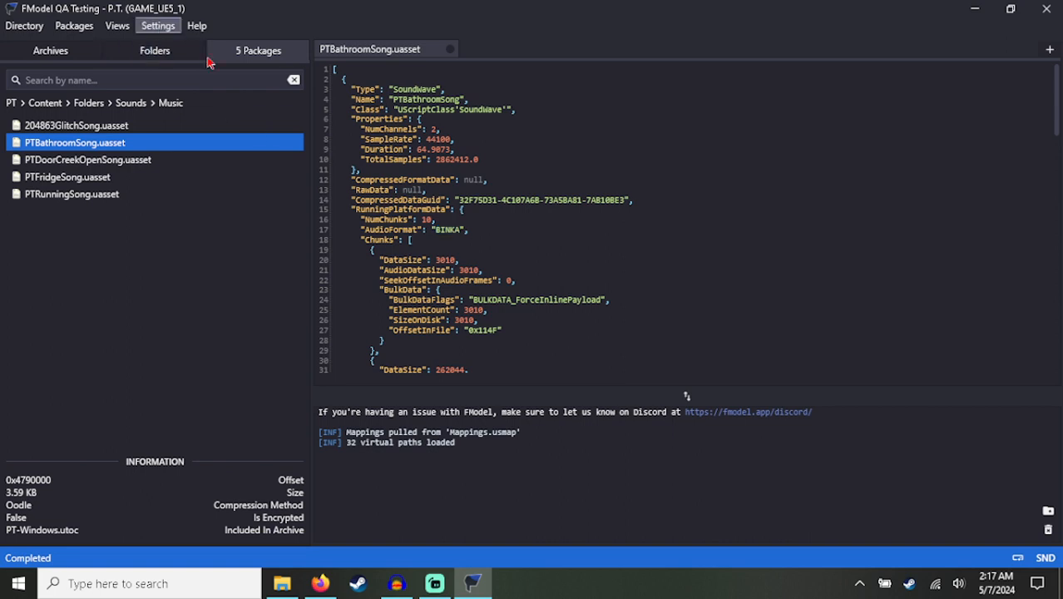
{"action": "left_click", "coordinate": [158, 25]}
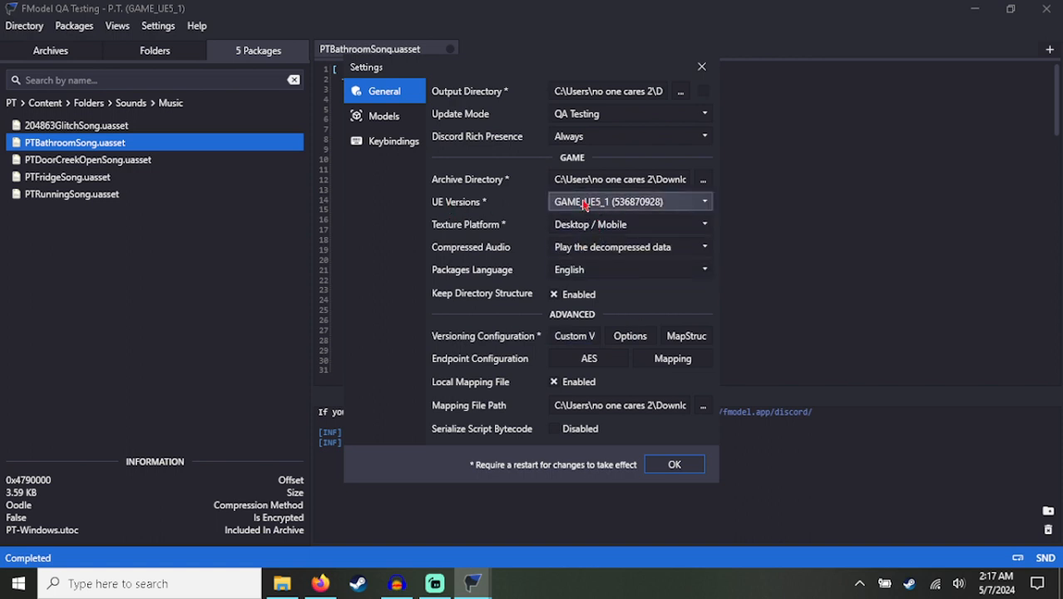
{"action": "left_click", "coordinate": [674, 463]}
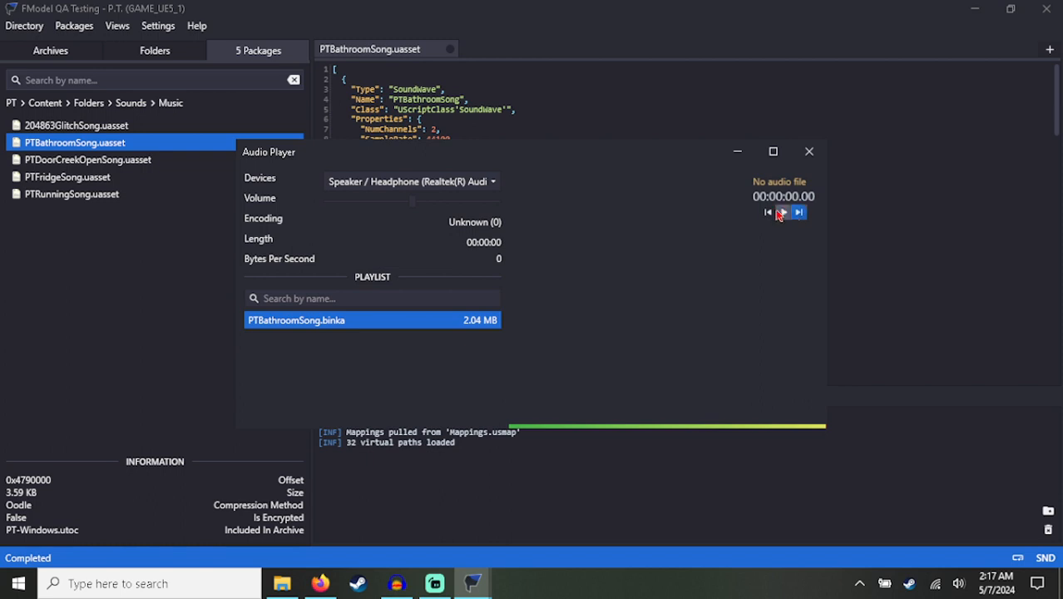
Step: Try playing the PTBathroomSong binka track, then close the audio player
{"action": "left_click", "coordinate": [809, 150]}
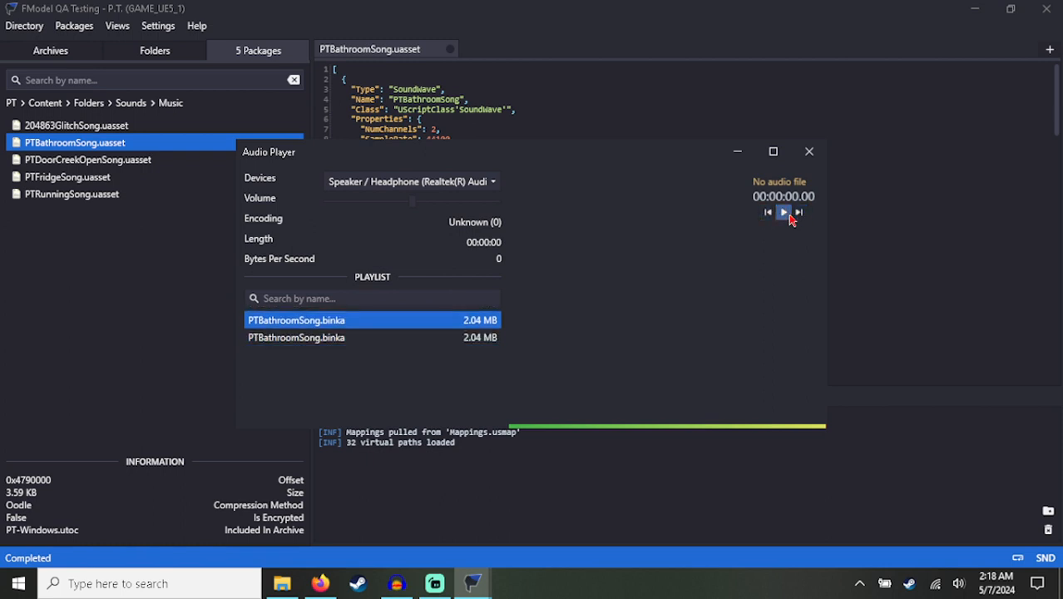
{"action": "mouse_move", "coordinate": [809, 151]}
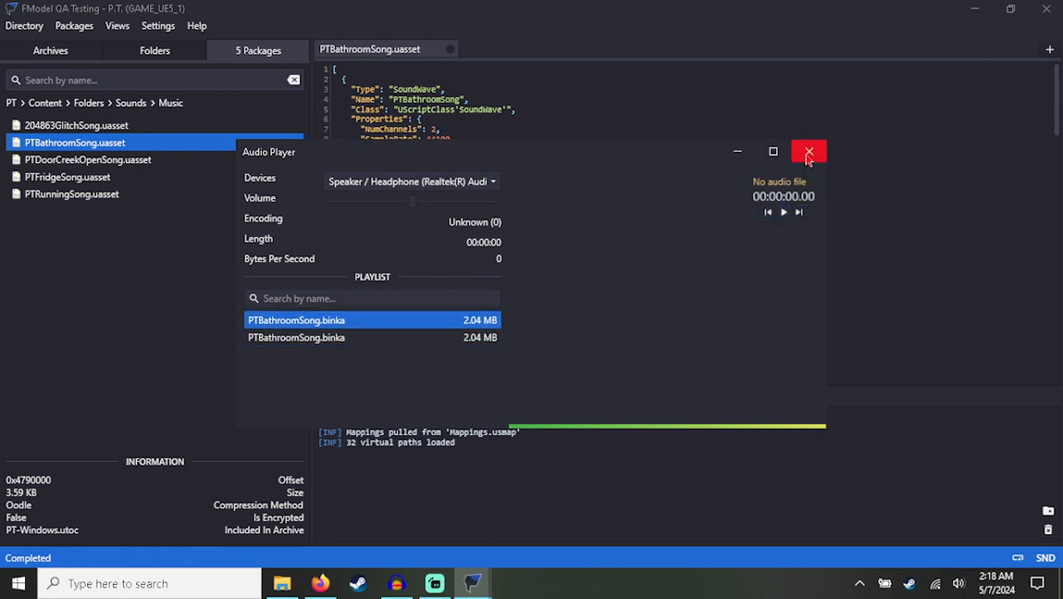
{"action": "left_click", "coordinate": [807, 151]}
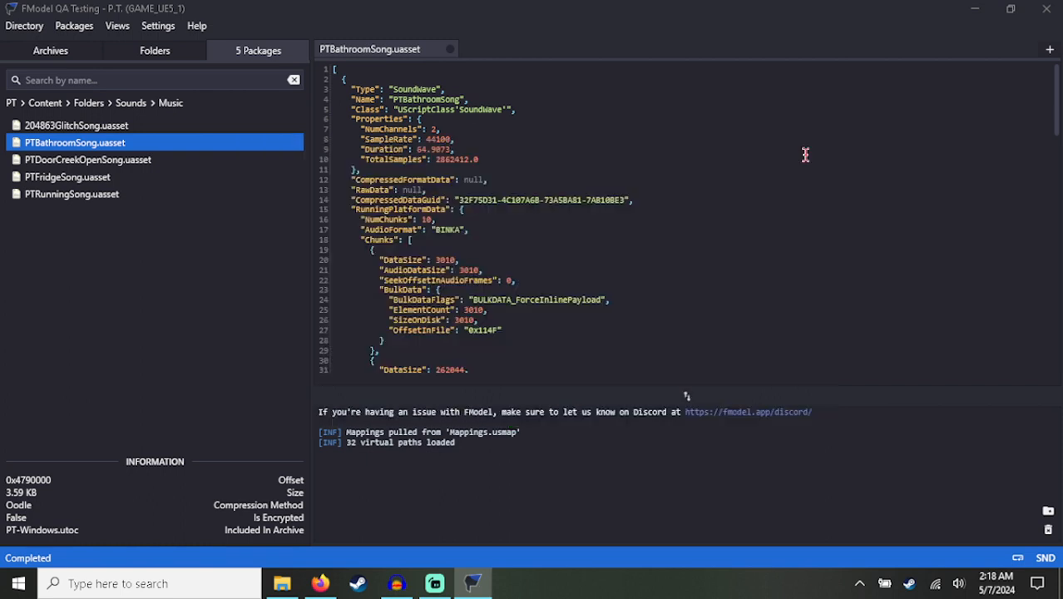
{"action": "mouse_move", "coordinate": [223, 294]}
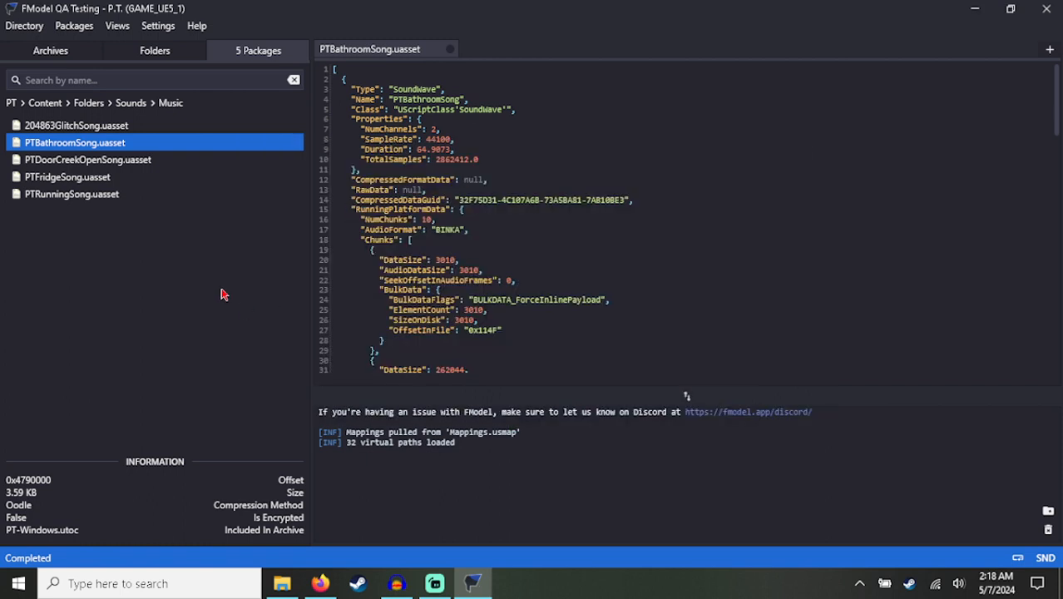
Step: Return to the PT archives list and close FModel
{"action": "left_click", "coordinate": [50, 50]}
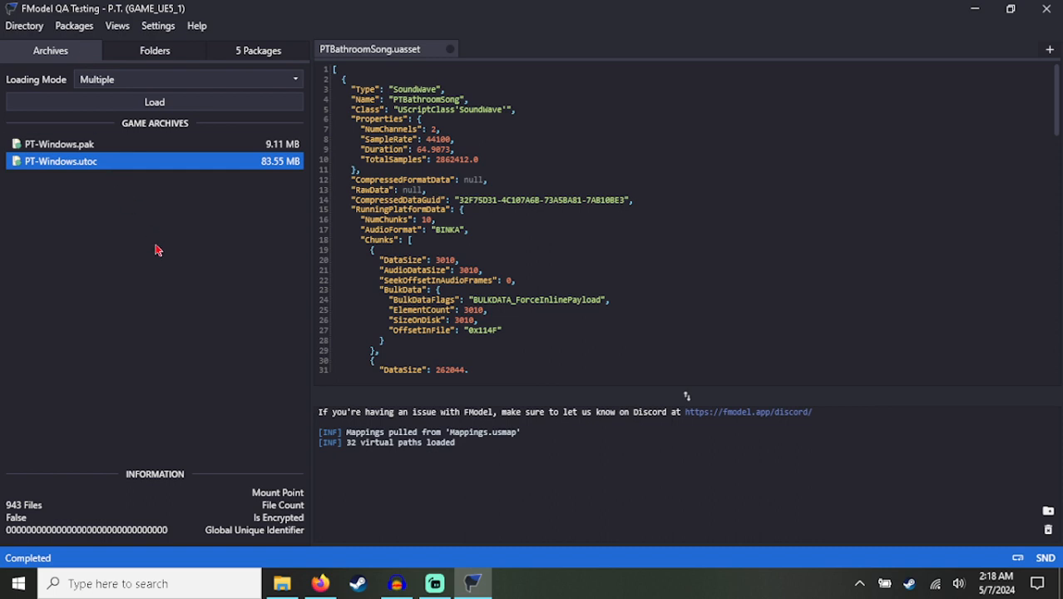
{"action": "mouse_move", "coordinate": [330, 399]}
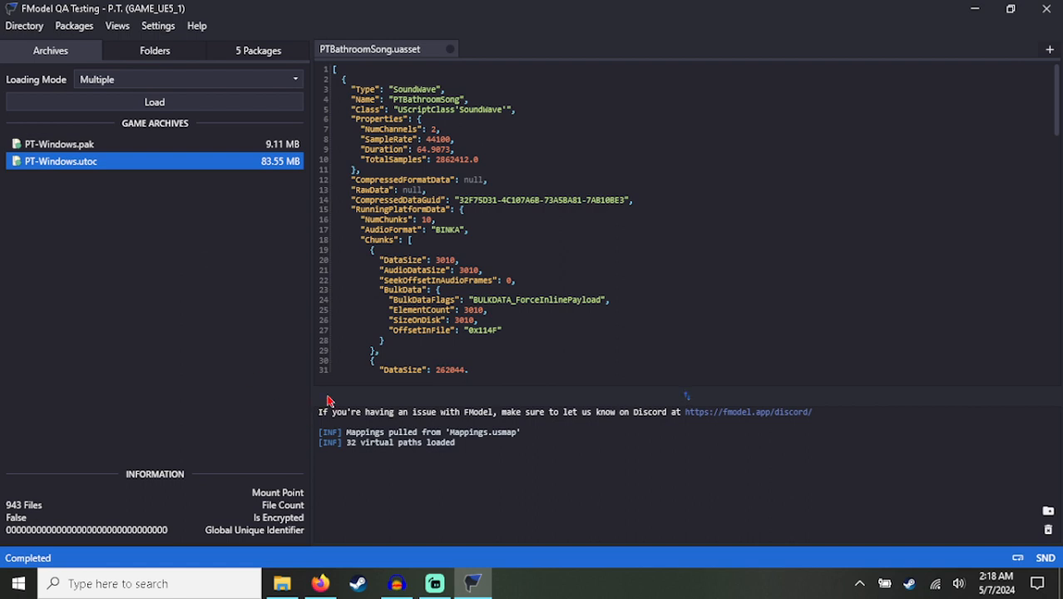
{"action": "mouse_move", "coordinate": [198, 169]}
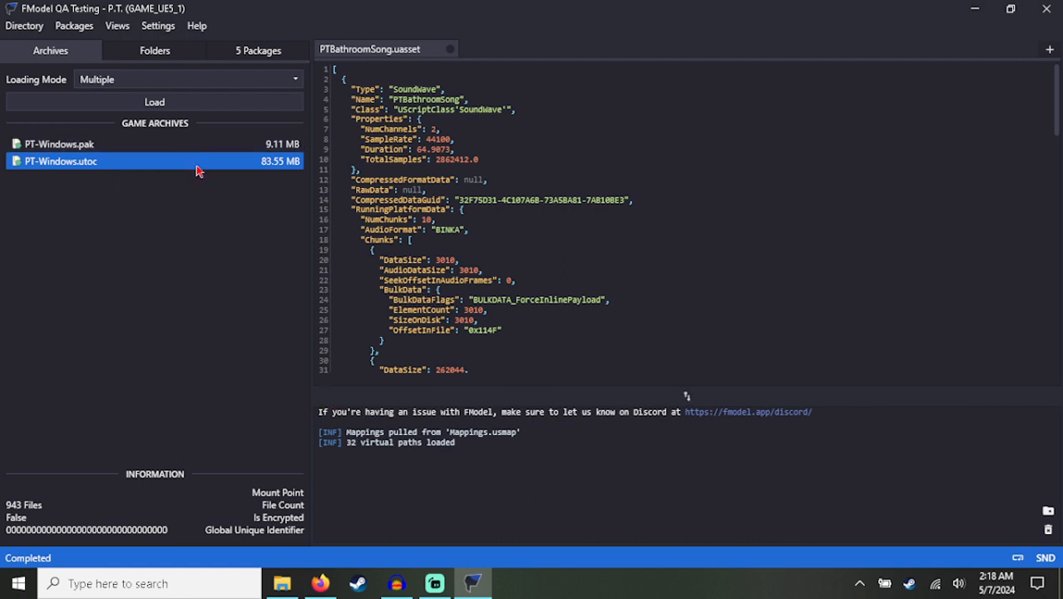
{"action": "mouse_move", "coordinate": [240, 266]}
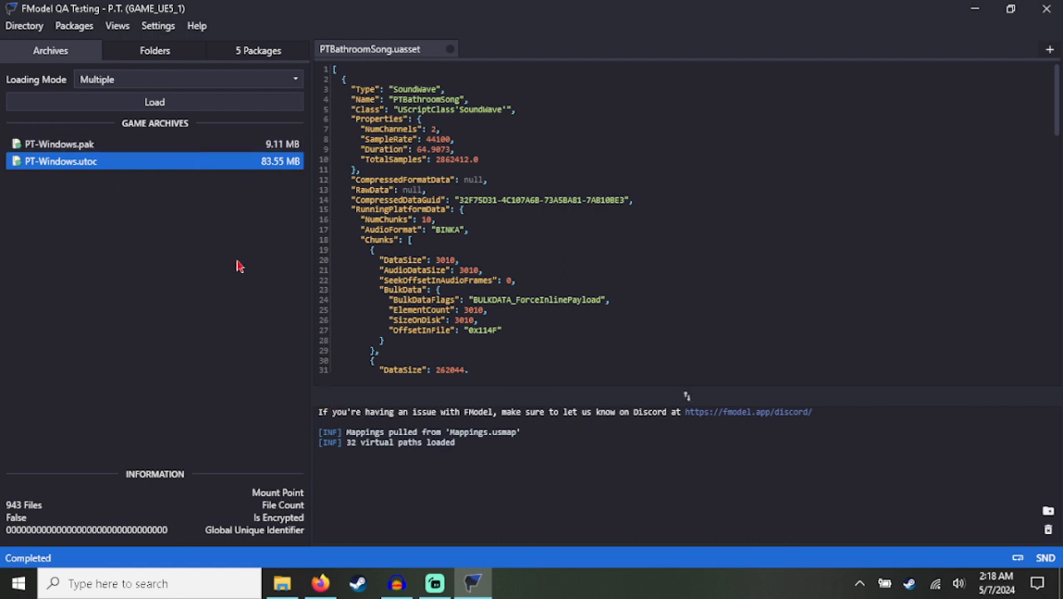
{"action": "mouse_move", "coordinate": [168, 290]}
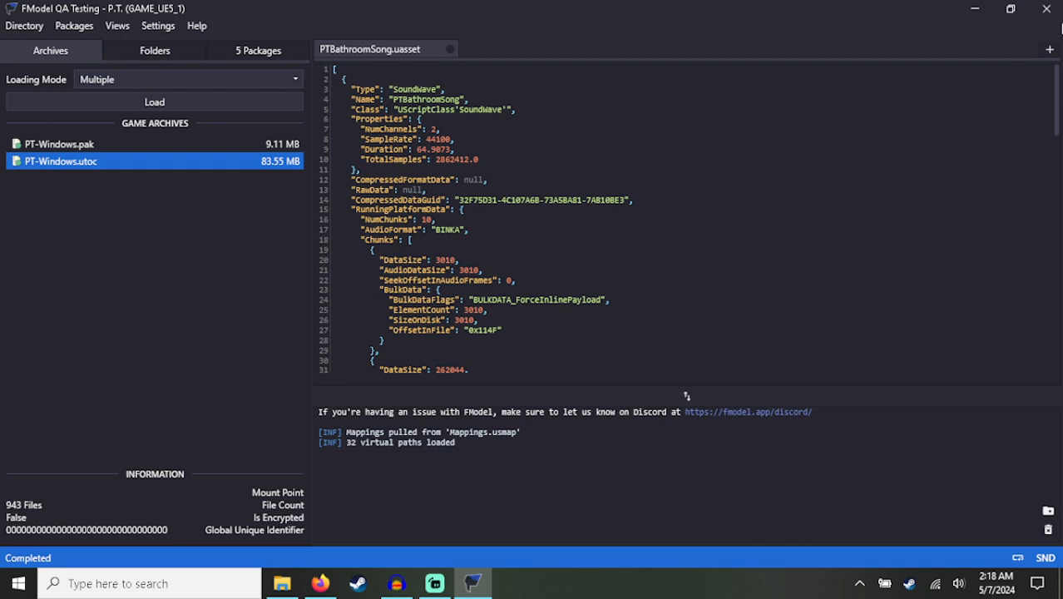
{"action": "left_click", "coordinate": [283, 582]}
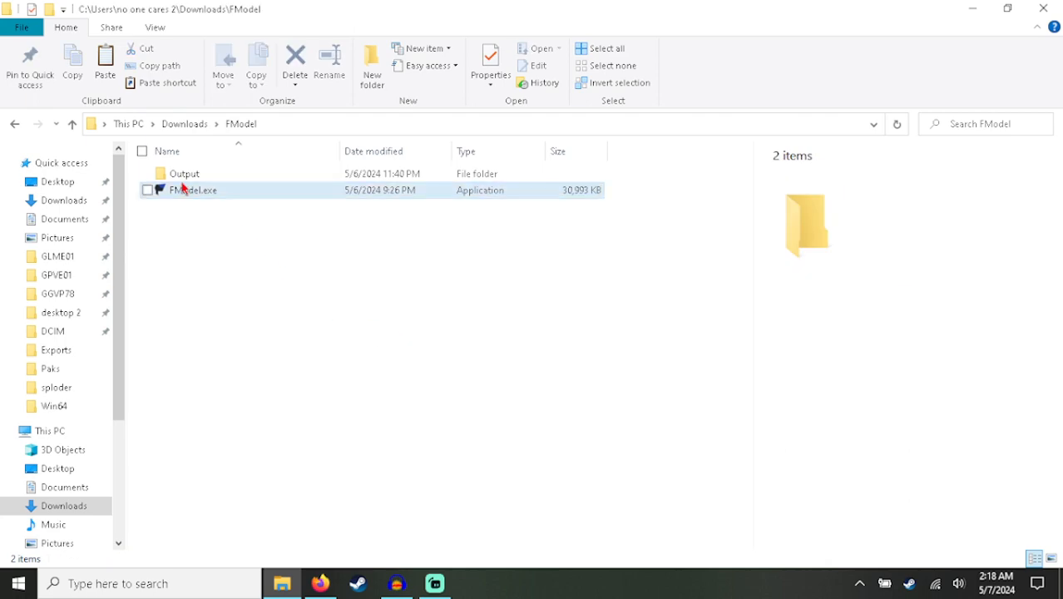
Step: View the BinkadecWithWavHeader README and open its 1.0.2 Latest release page
{"action": "left_click", "coordinate": [319, 582]}
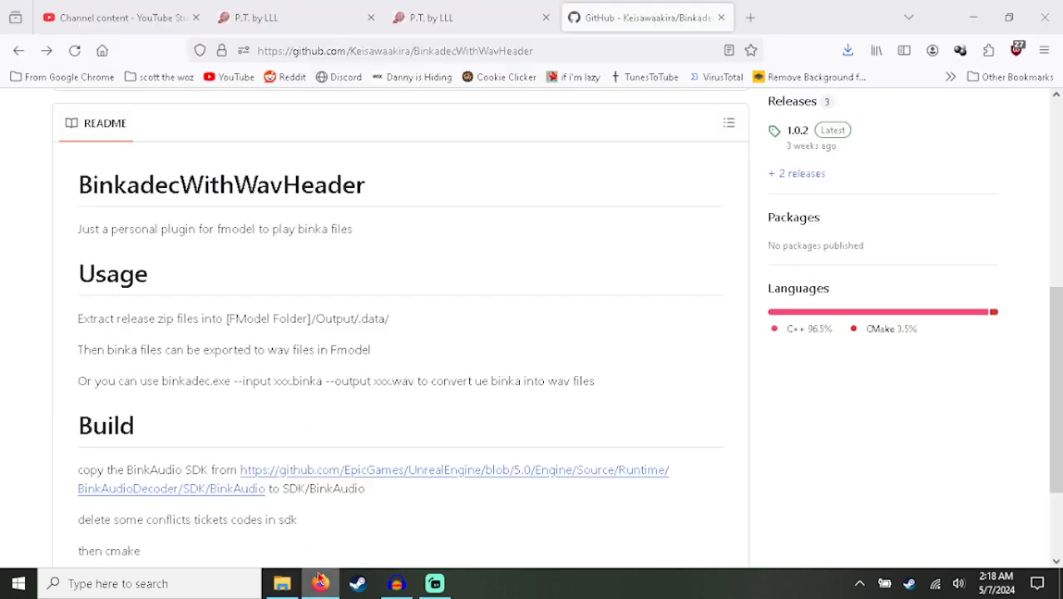
{"action": "scroll", "scroll_direction": "up", "scroll_amount": 3}
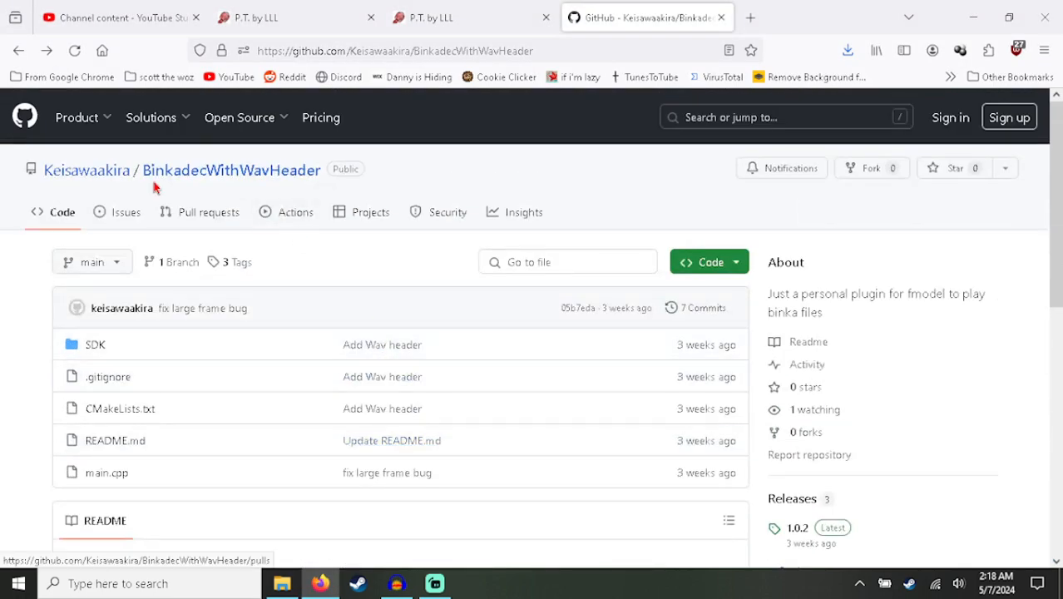
{"action": "mouse_move", "coordinate": [190, 183]}
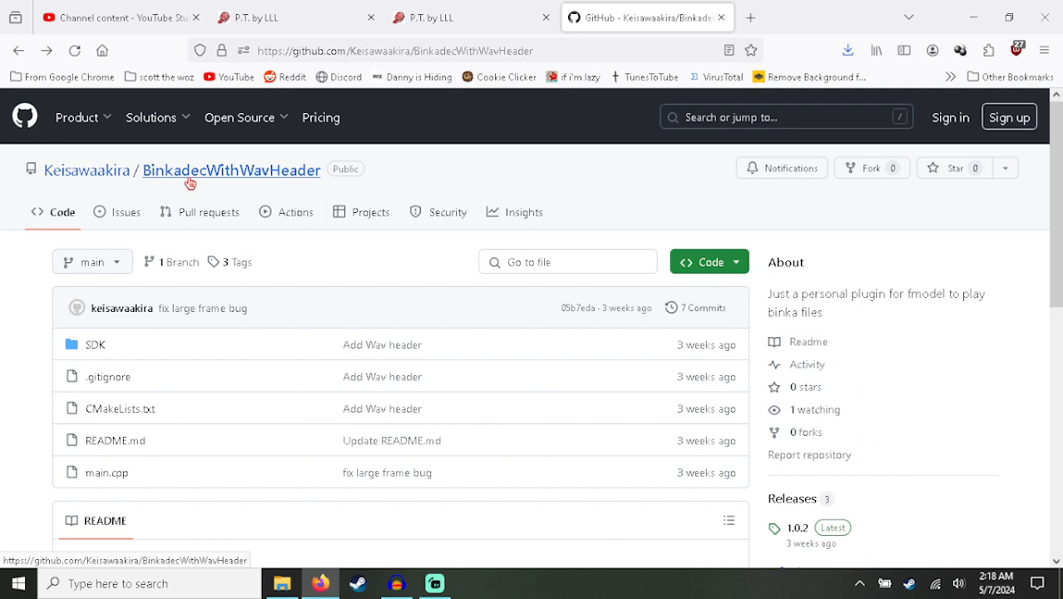
{"action": "mouse_move", "coordinate": [153, 198]}
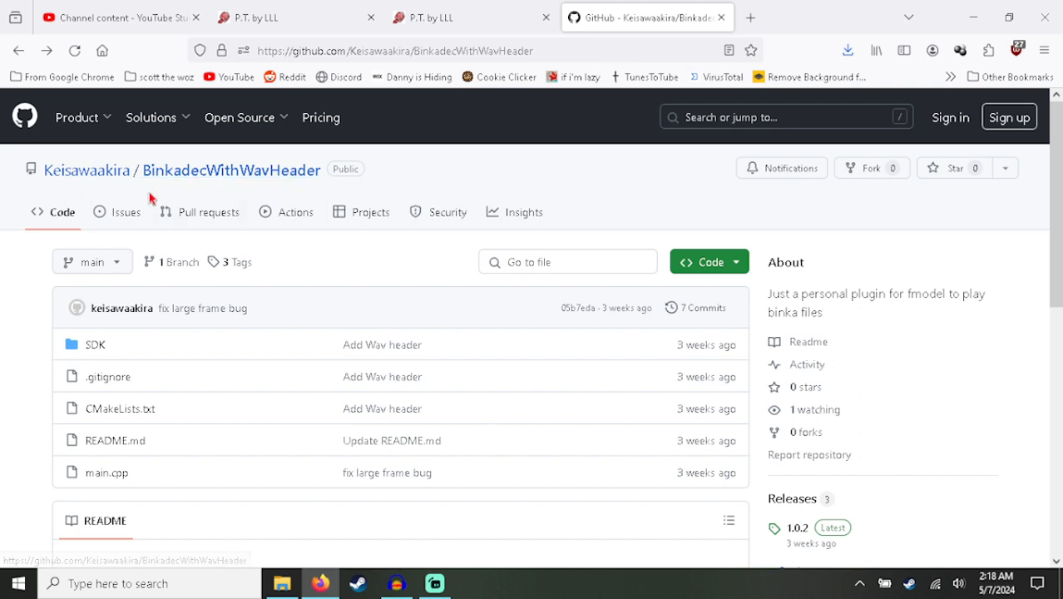
{"action": "scroll", "scroll_direction": "down", "scroll_amount": 3}
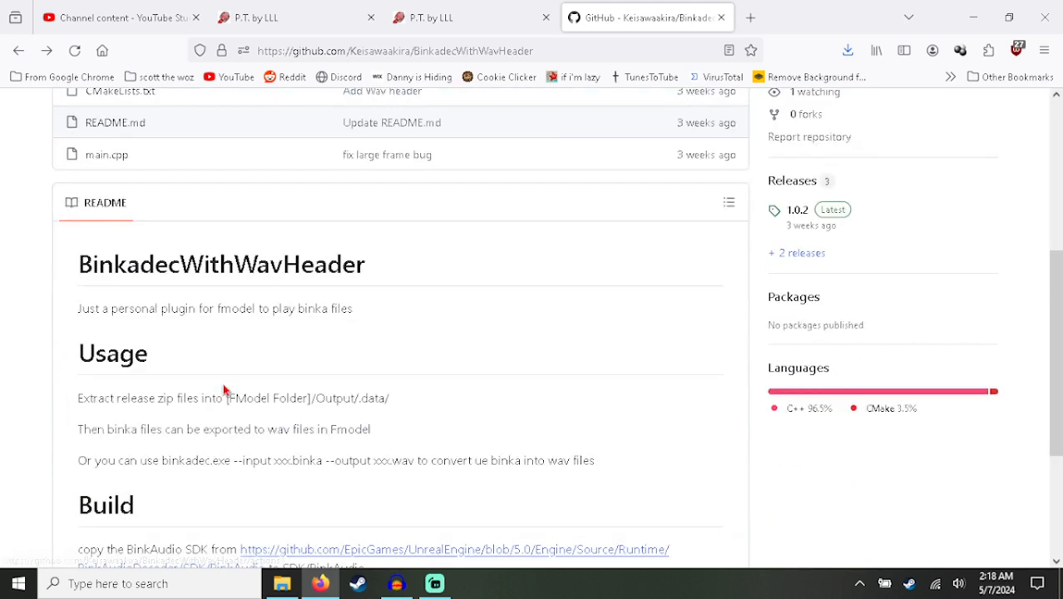
{"action": "left_click", "coordinate": [796, 209]}
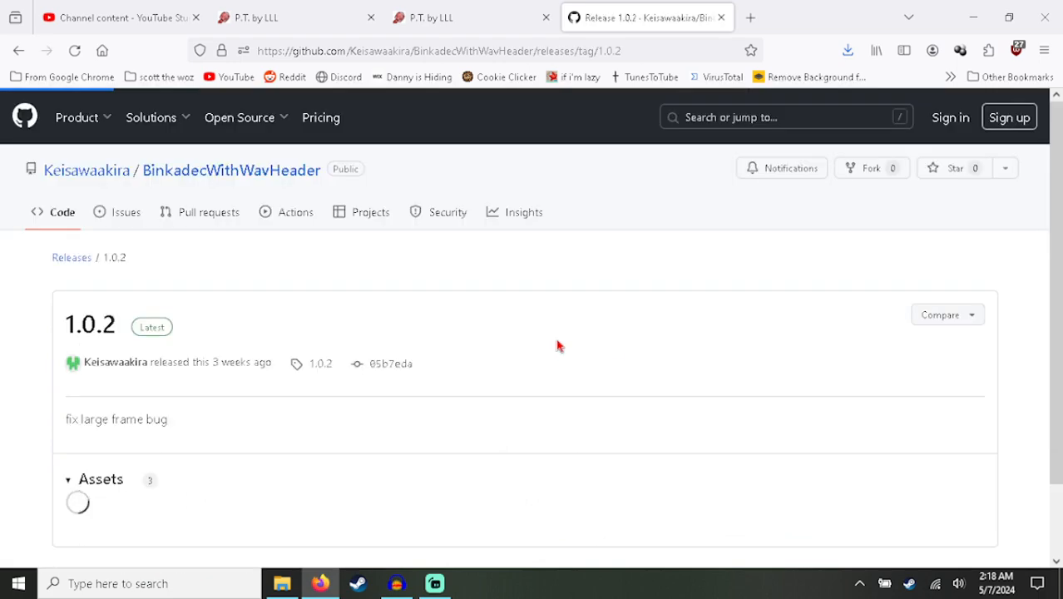
{"action": "scroll", "scroll_direction": "down", "scroll_amount": 3}
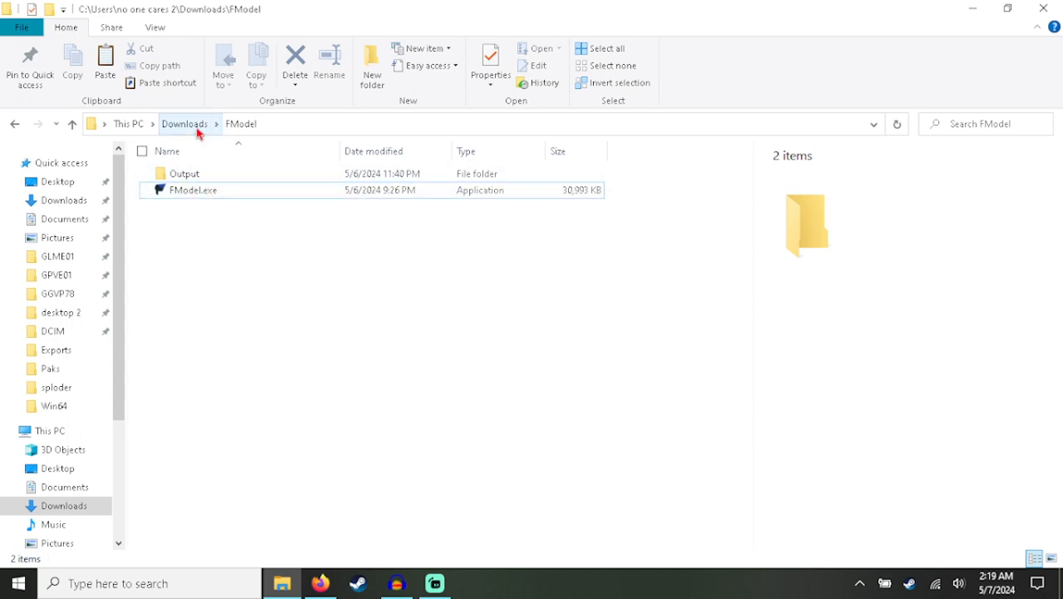
Step: Check the binkadec folder and binkadec.zip sitting in Downloads beside FModel
{"action": "left_click", "coordinate": [184, 123]}
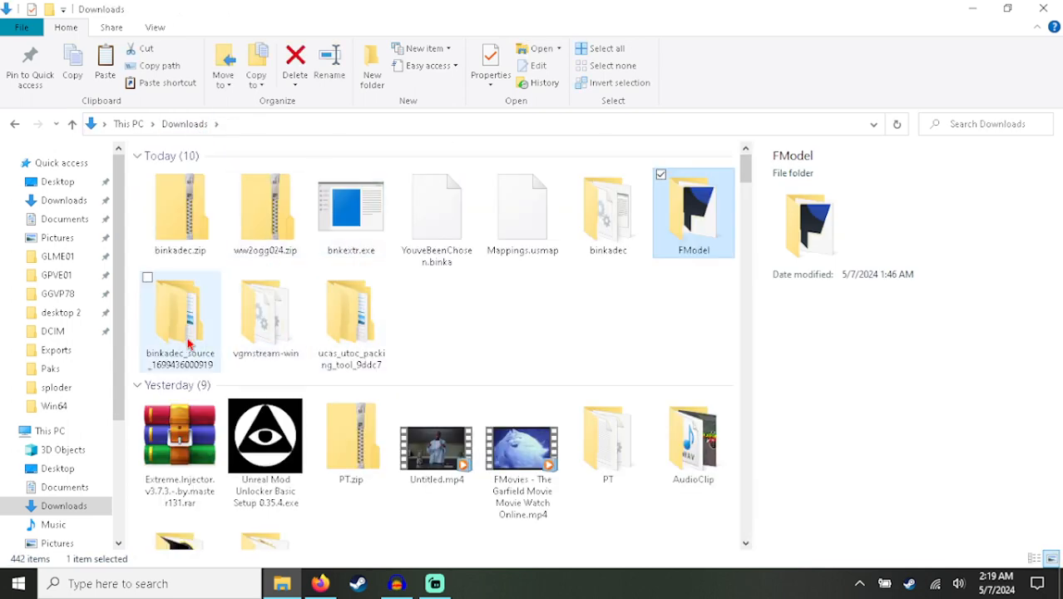
{"action": "left_click", "coordinate": [609, 213]}
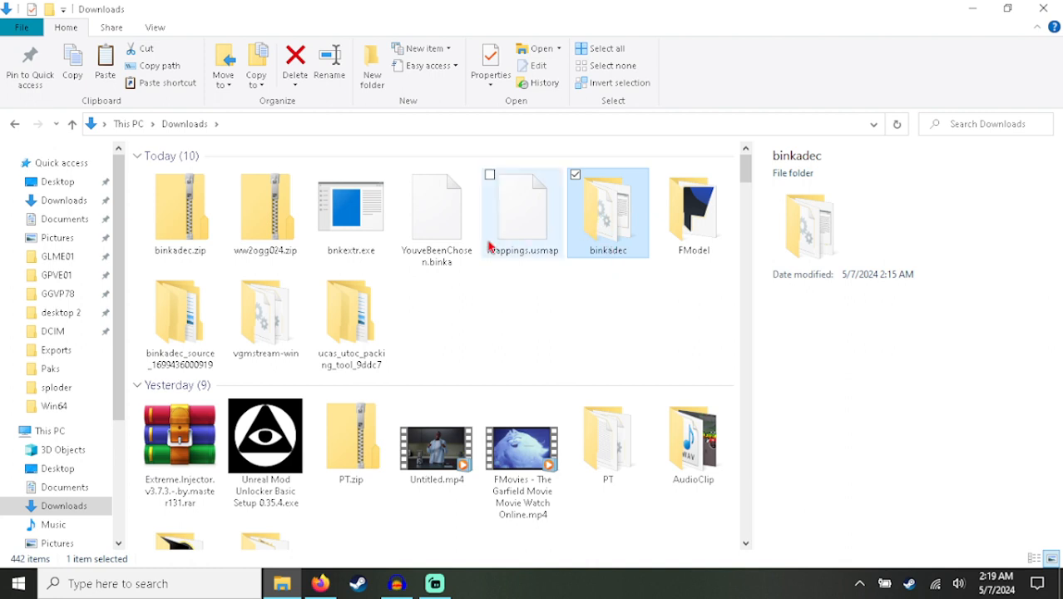
{"action": "scroll", "scroll_direction": "down", "scroll_amount": 3}
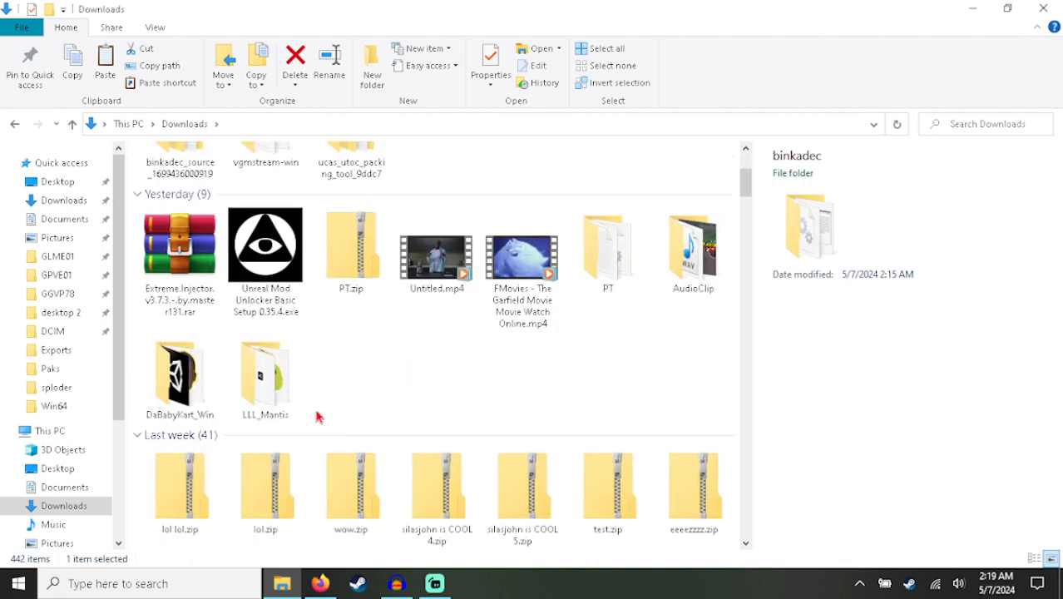
{"action": "scroll", "scroll_direction": "up", "scroll_amount": 3}
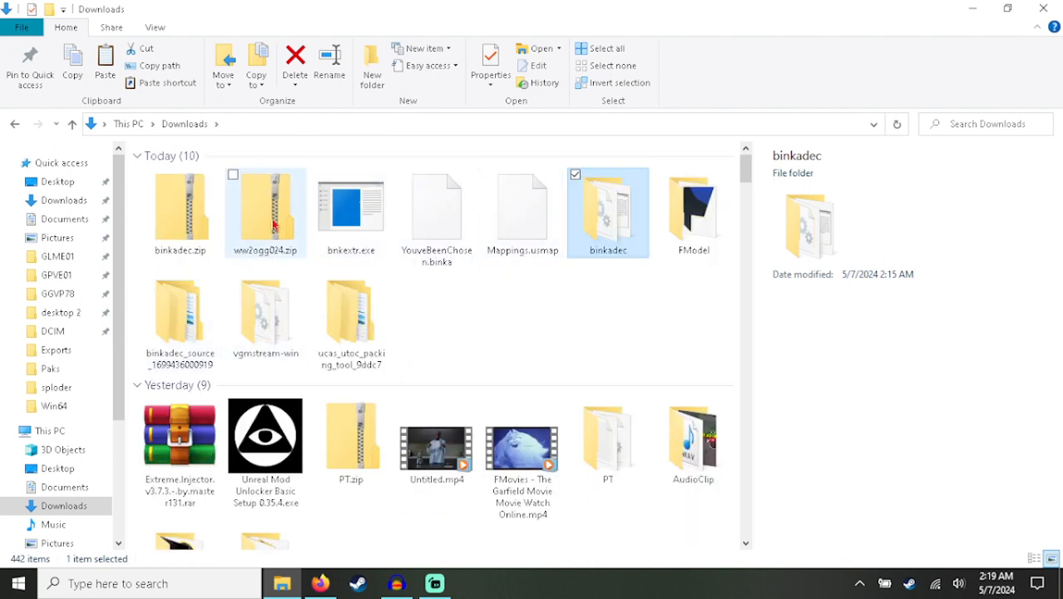
{"action": "mouse_move", "coordinate": [629, 263]}
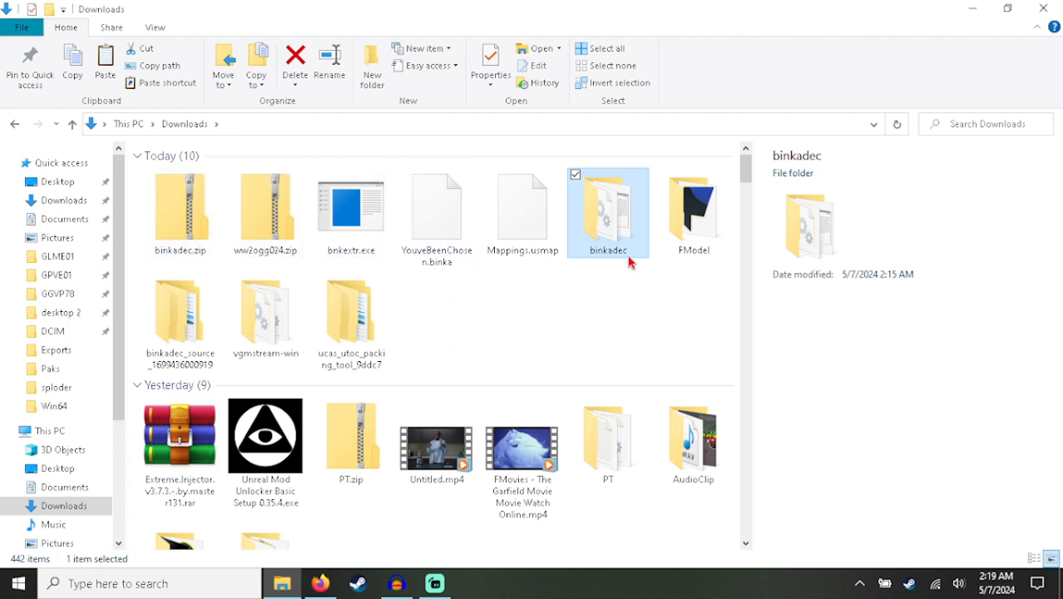
{"action": "mouse_move", "coordinate": [543, 408]}
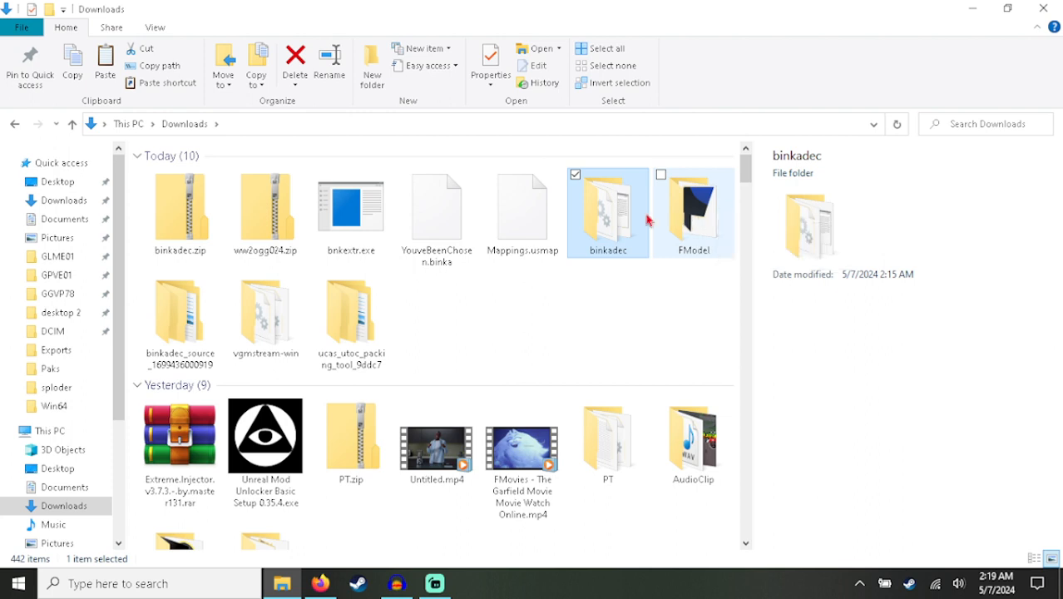
{"action": "left_click", "coordinate": [179, 213]}
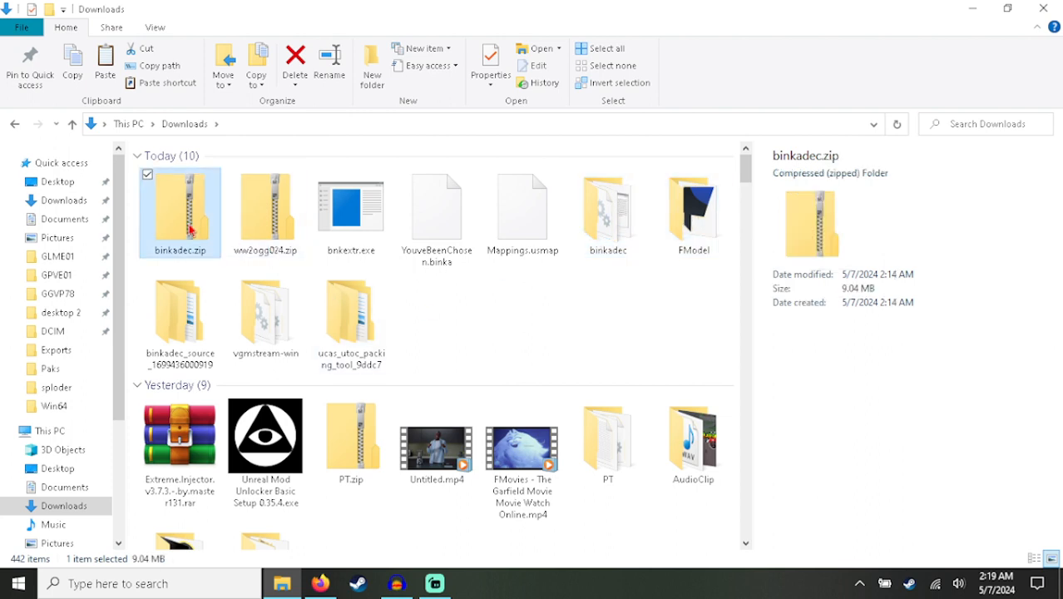
{"action": "mouse_move", "coordinate": [609, 213]}
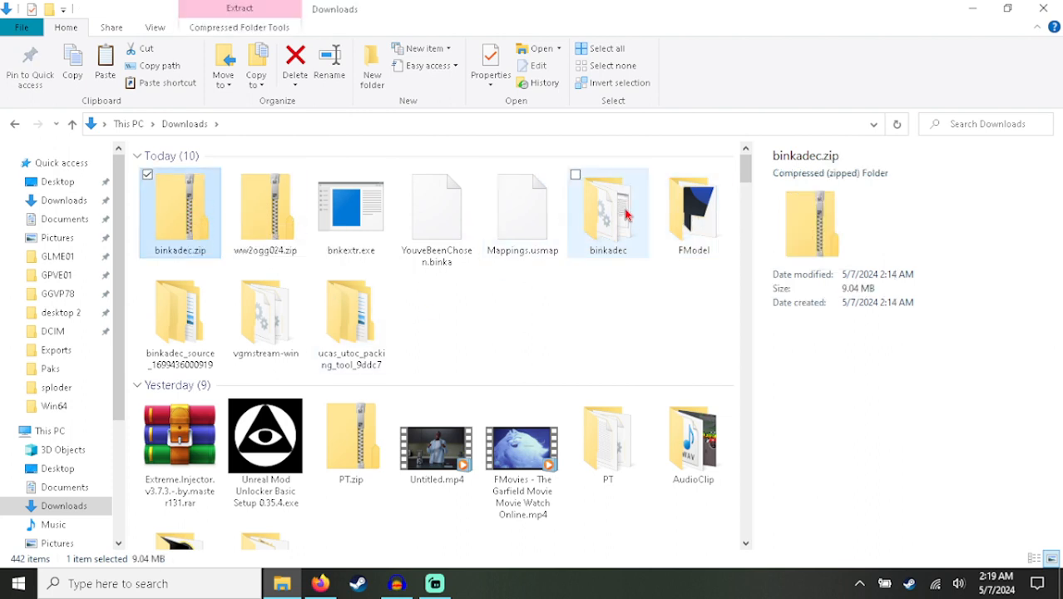
Step: Look inside the extracted binkadec folder, then reopen the FModel folder
{"action": "double_click", "coordinate": [609, 213]}
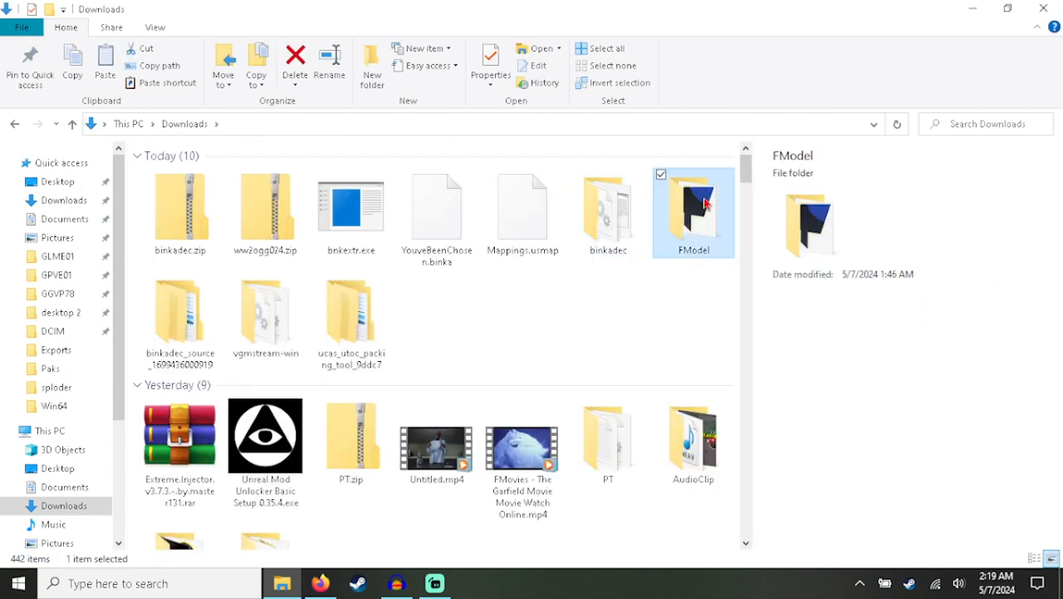
{"action": "double_click", "coordinate": [692, 213]}
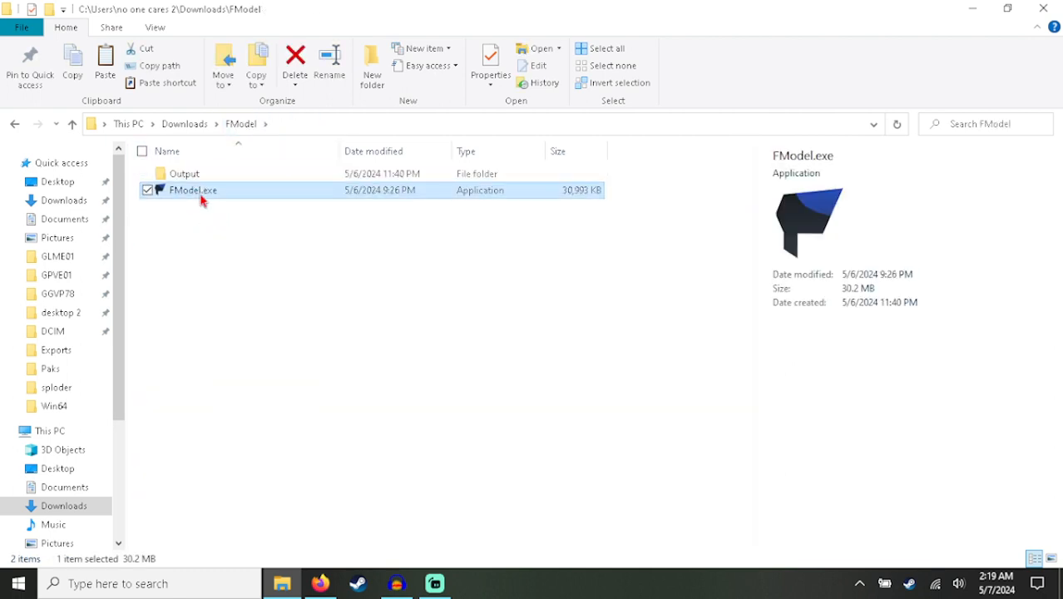
Step: Relaunch FModel maximized and browse PT's loaded content as folders
{"action": "double_click", "coordinate": [193, 190]}
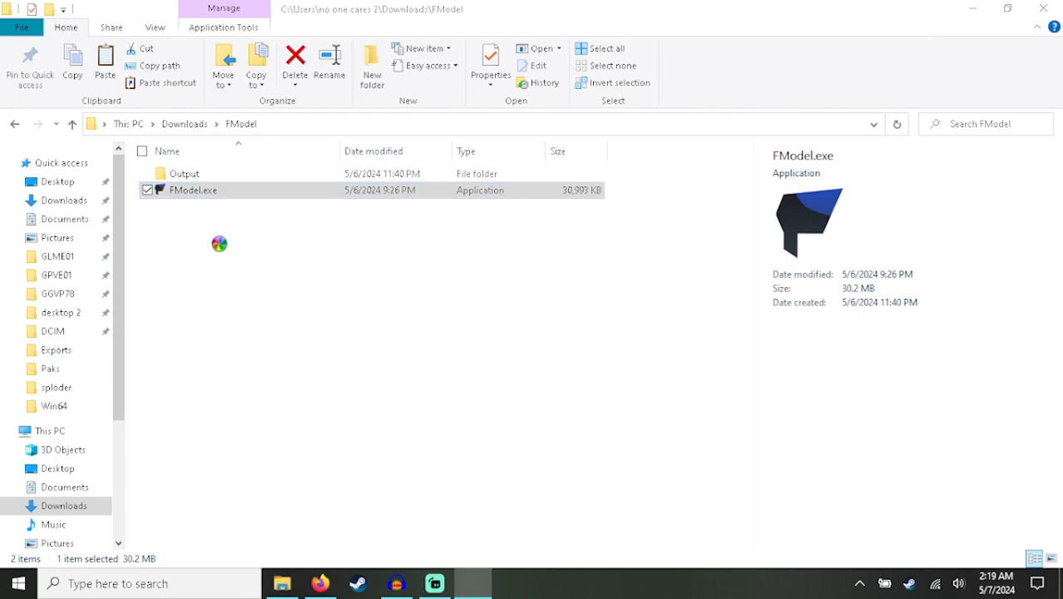
{"action": "double_click", "coordinate": [193, 190]}
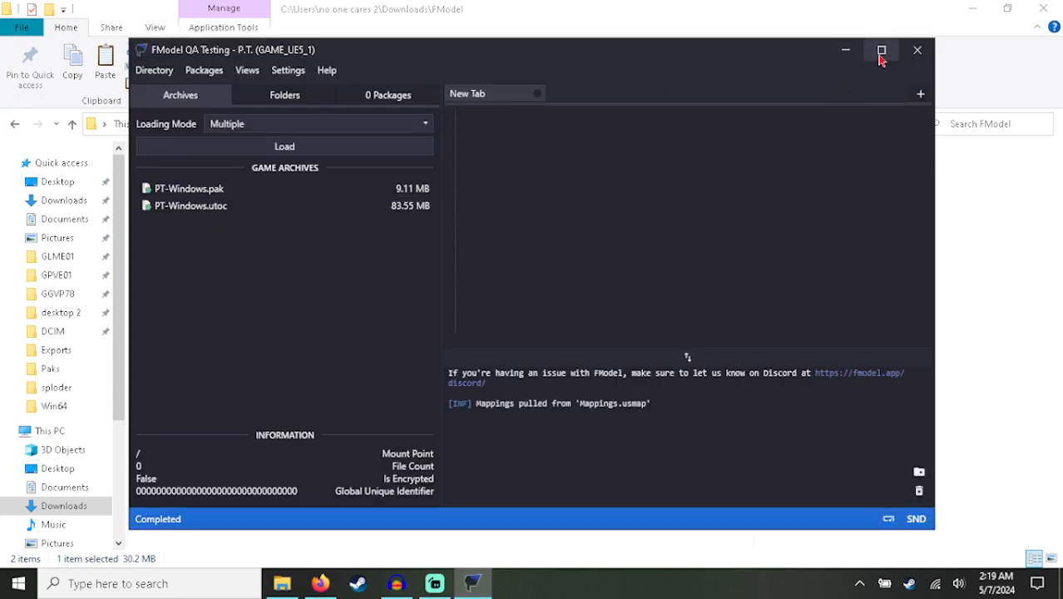
{"action": "left_click", "coordinate": [882, 50]}
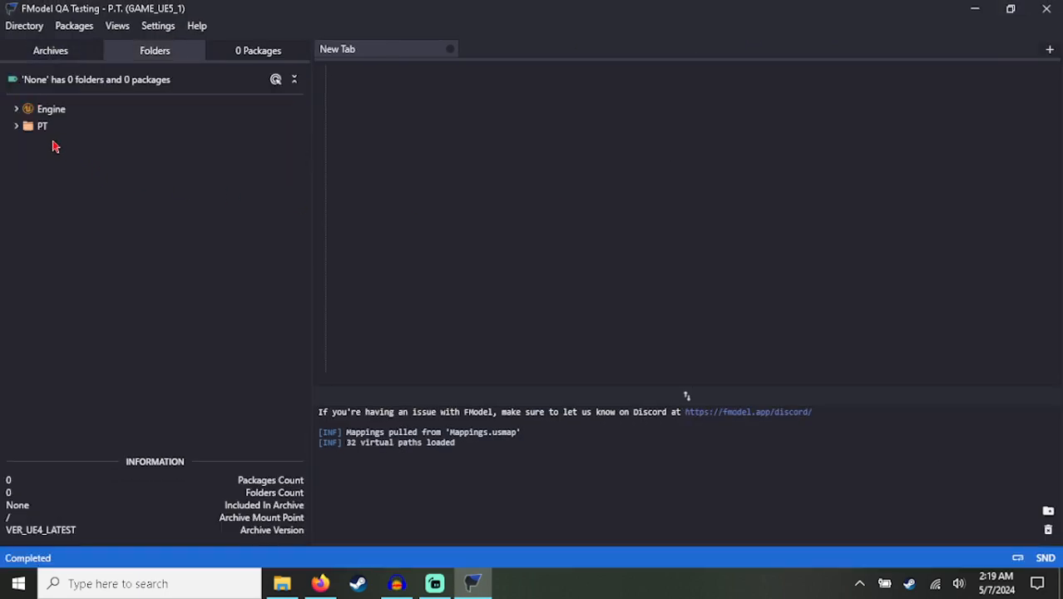
{"action": "left_click", "coordinate": [17, 127]}
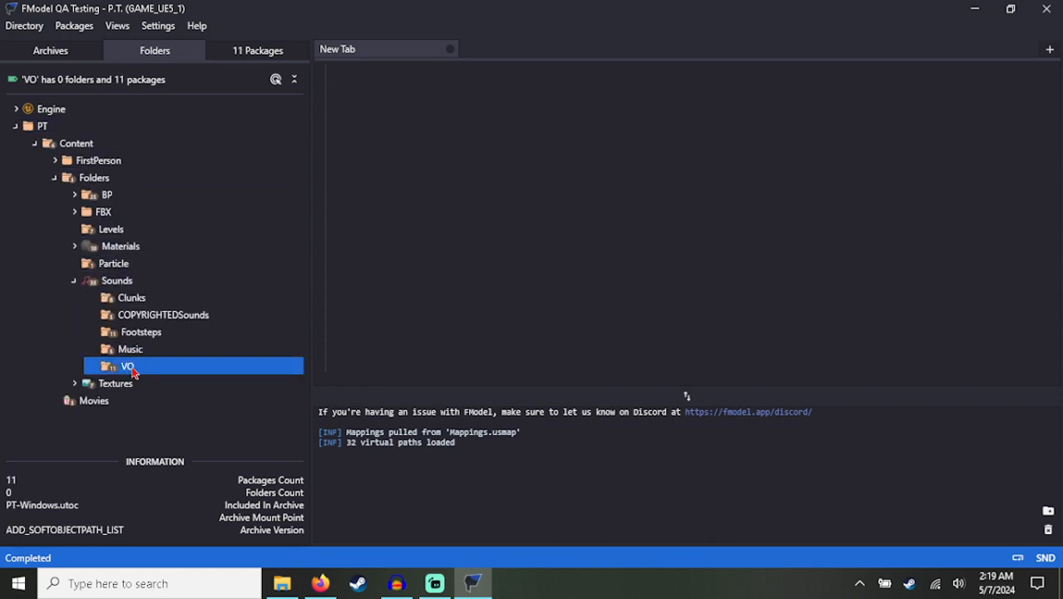
Step: Play YouveBeenChosen from the Sounds VO folder as WAV, then close the player
{"action": "double_click", "coordinate": [126, 366]}
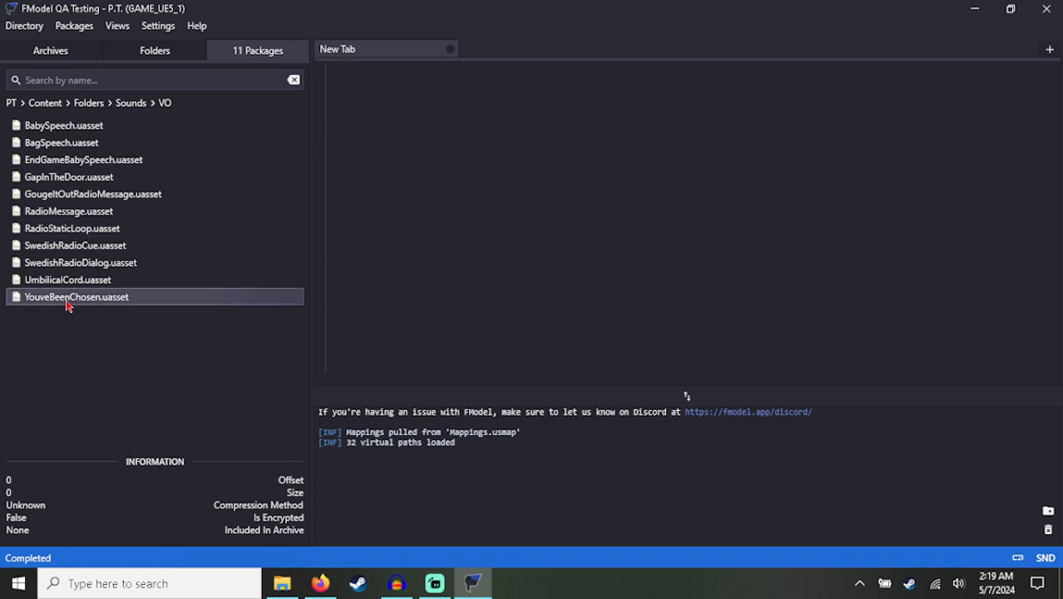
{"action": "double_click", "coordinate": [77, 296]}
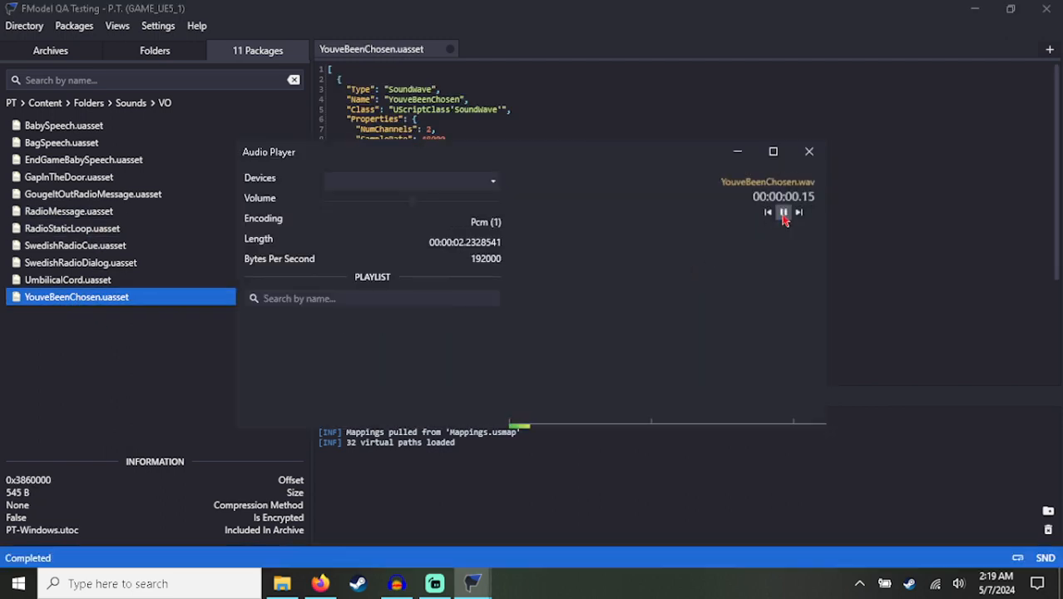
{"action": "left_click", "coordinate": [782, 213]}
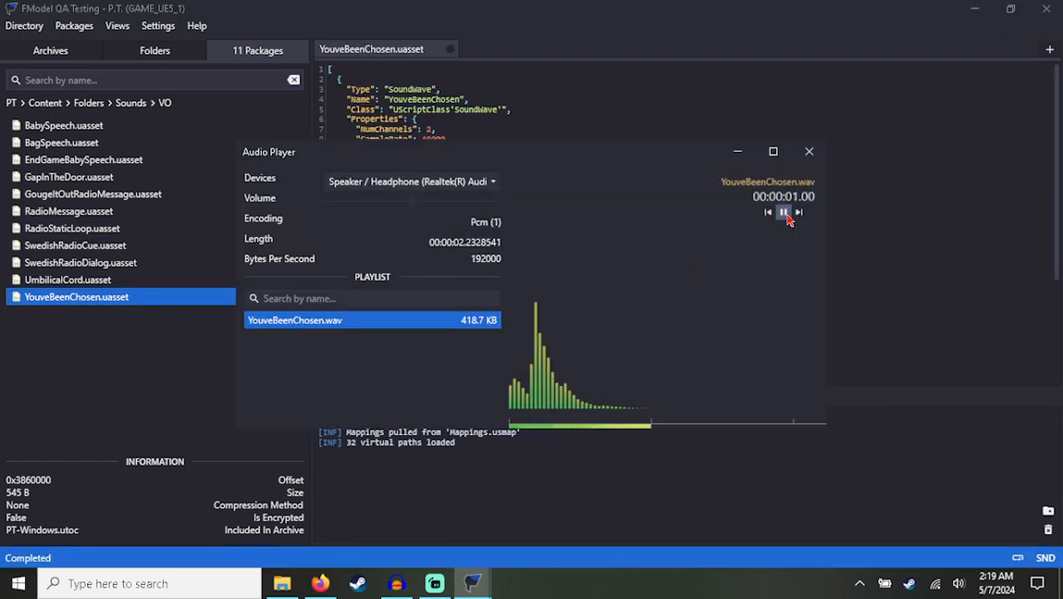
{"action": "left_click", "coordinate": [809, 151]}
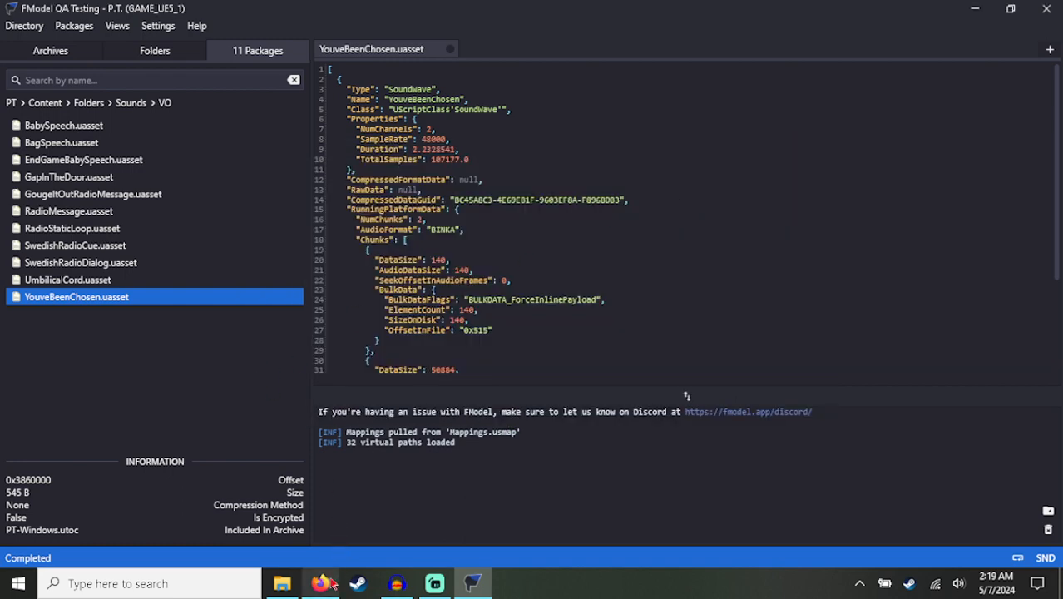
Step: Scroll through the BinkadecWithWavHeader README on GitHub
{"action": "left_click", "coordinate": [319, 582]}
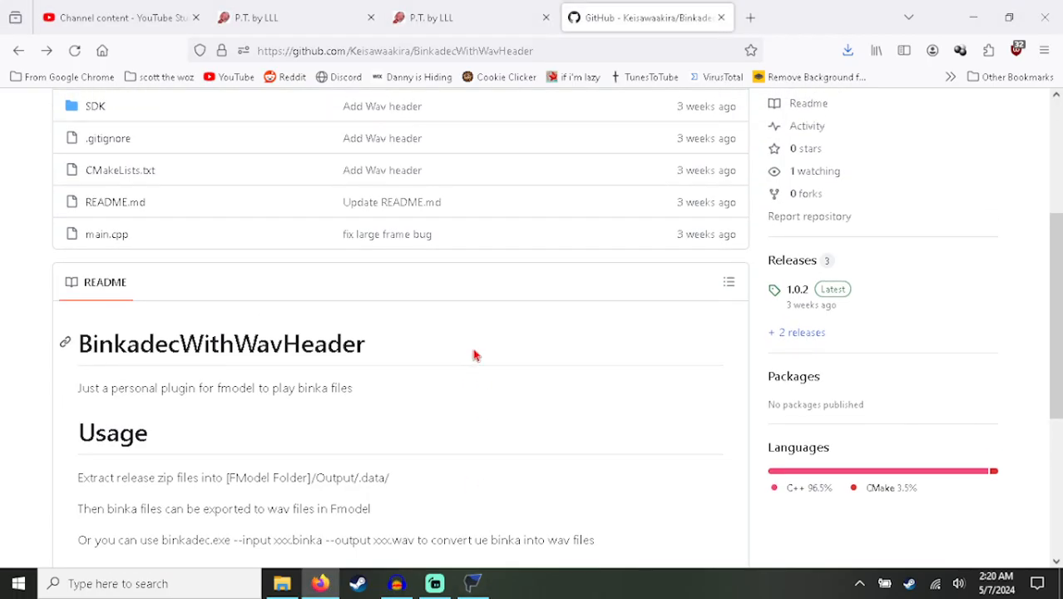
{"action": "scroll", "scroll_direction": "up", "scroll_amount": 3}
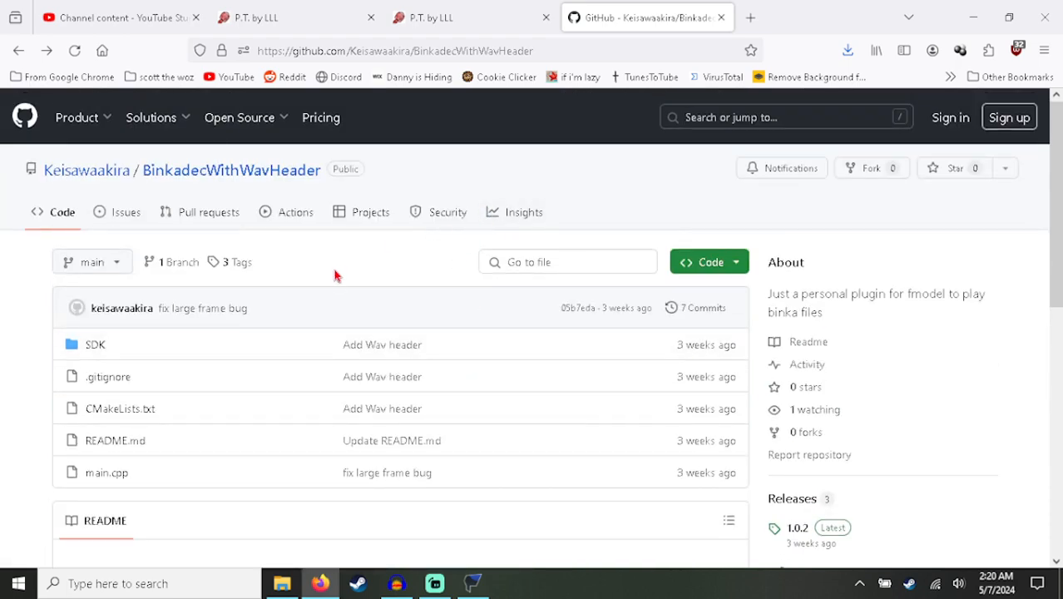
{"action": "mouse_move", "coordinate": [233, 216]}
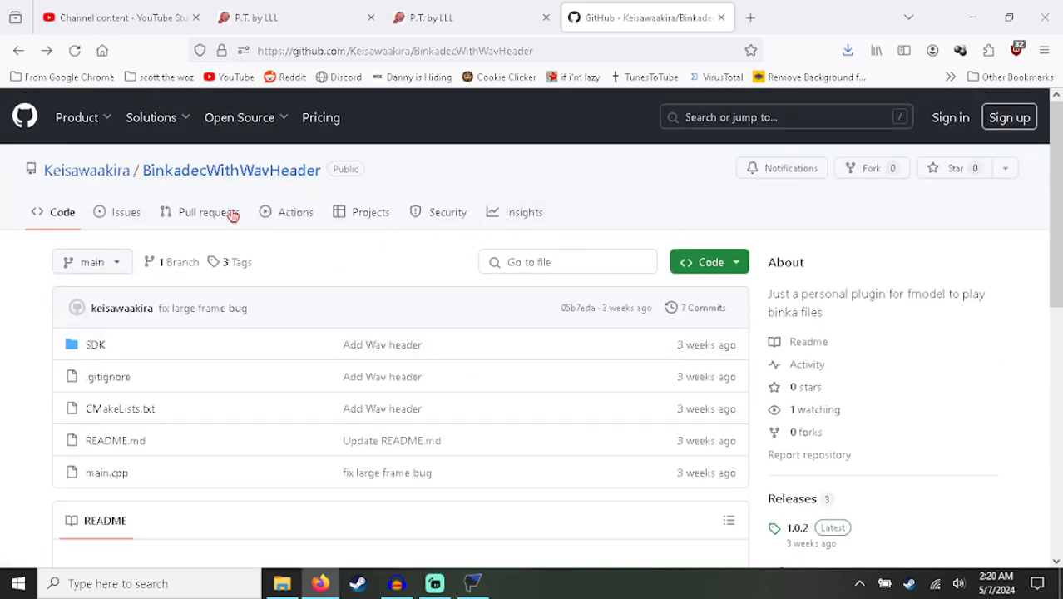
{"action": "scroll", "scroll_direction": "down", "scroll_amount": 3}
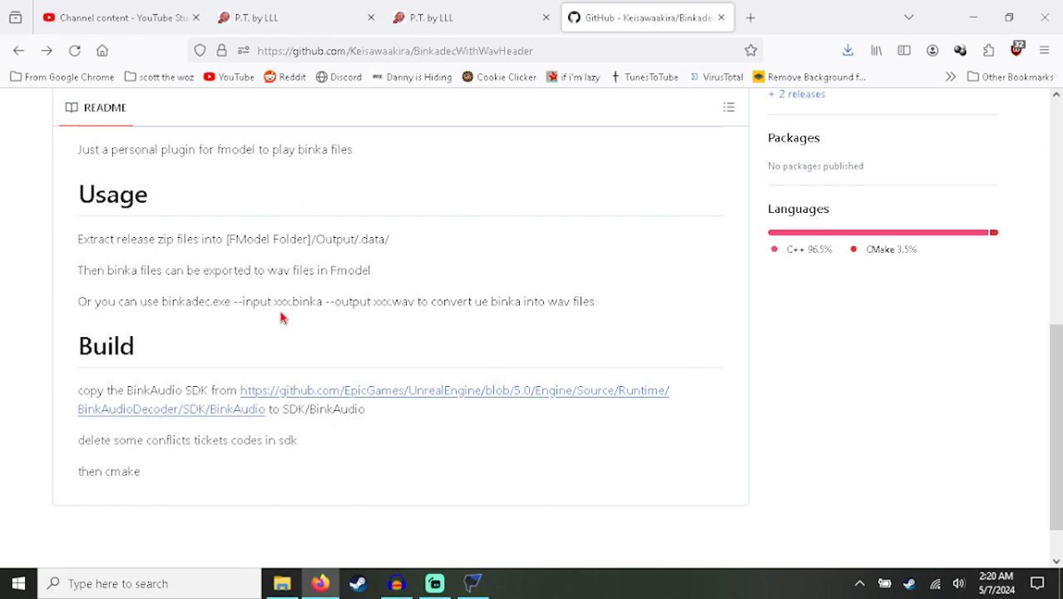
{"action": "scroll", "scroll_direction": "up", "scroll_amount": 3}
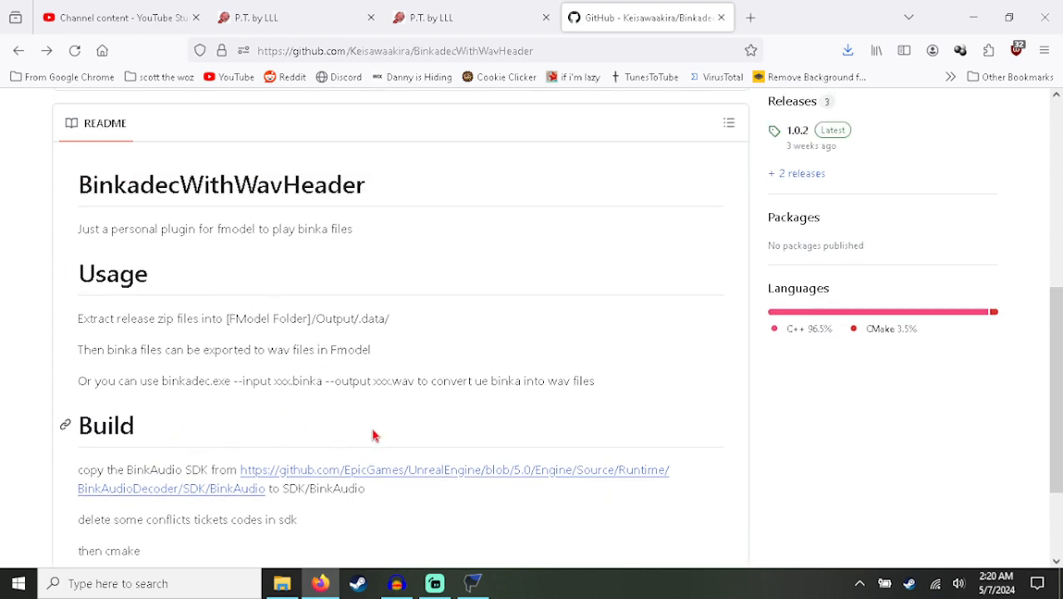
{"action": "mouse_move", "coordinate": [443, 406]}
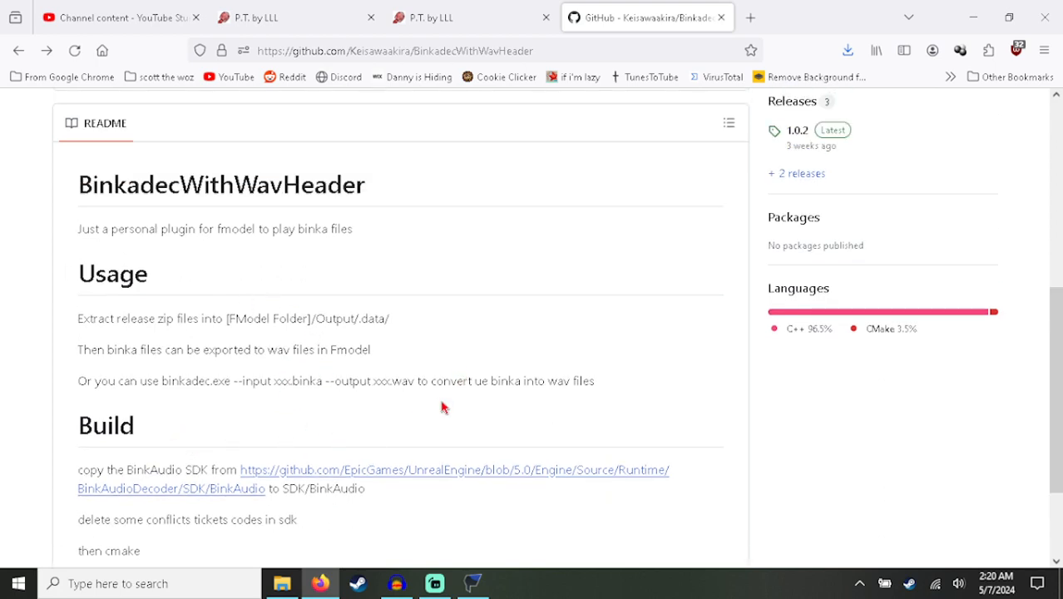
{"action": "scroll", "scroll_direction": "up", "scroll_amount": 3}
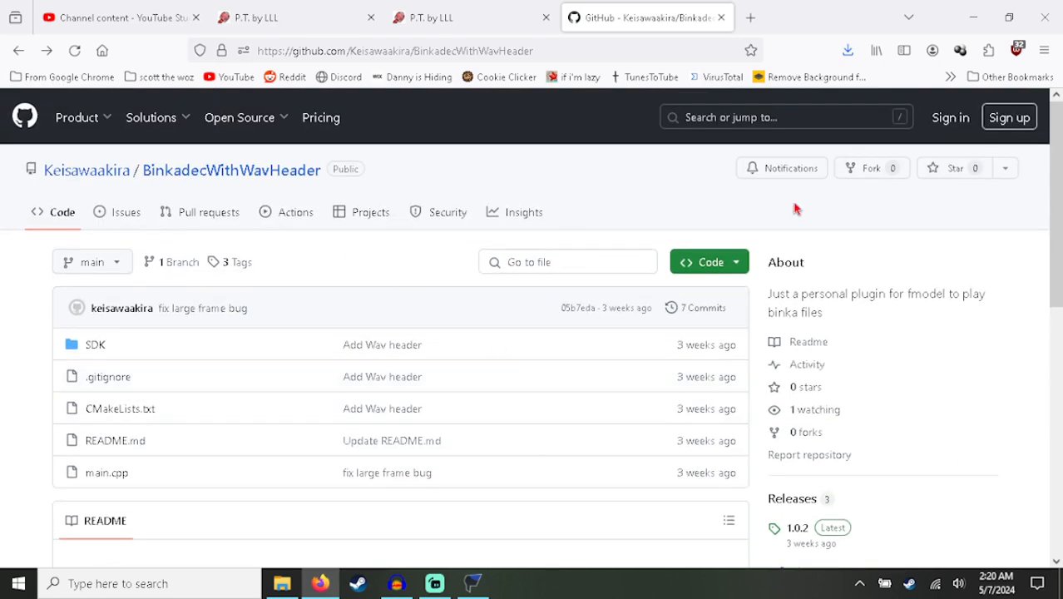
{"action": "mouse_move", "coordinate": [755, 223]}
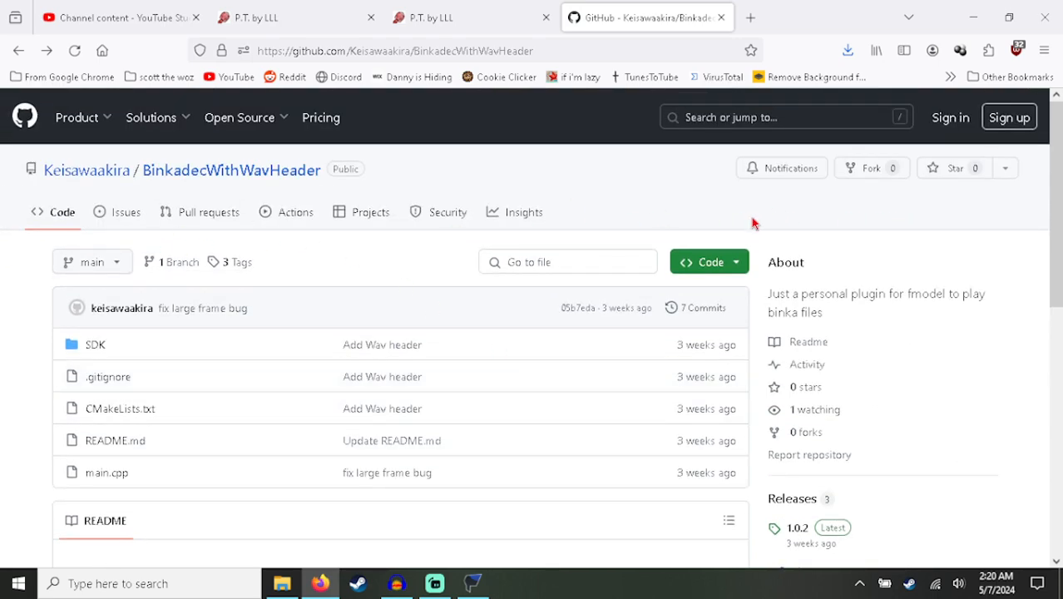
{"action": "scroll", "scroll_direction": "down", "scroll_amount": 3}
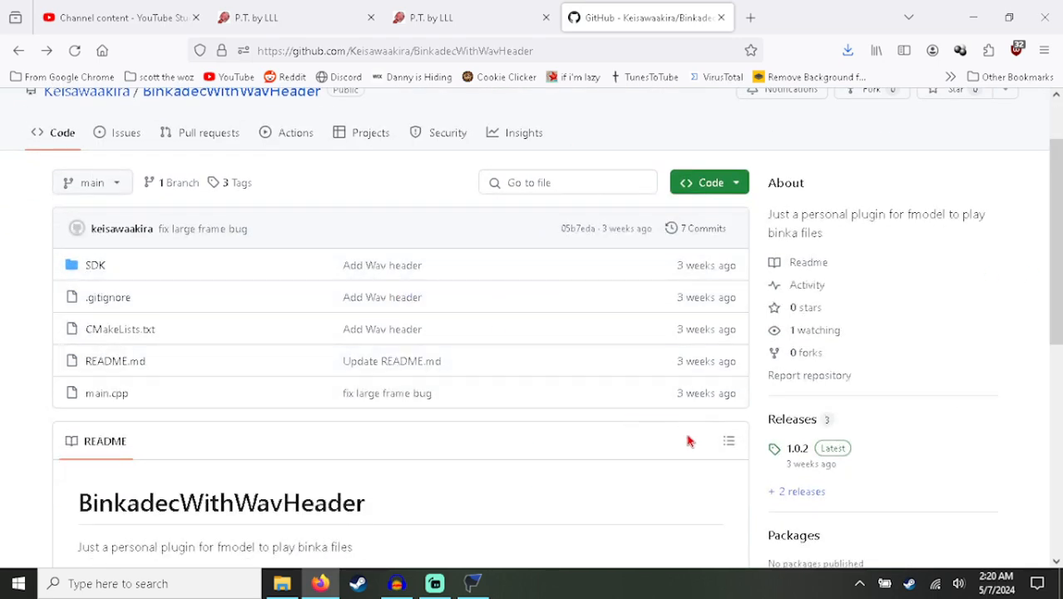
{"action": "mouse_move", "coordinate": [795, 392]}
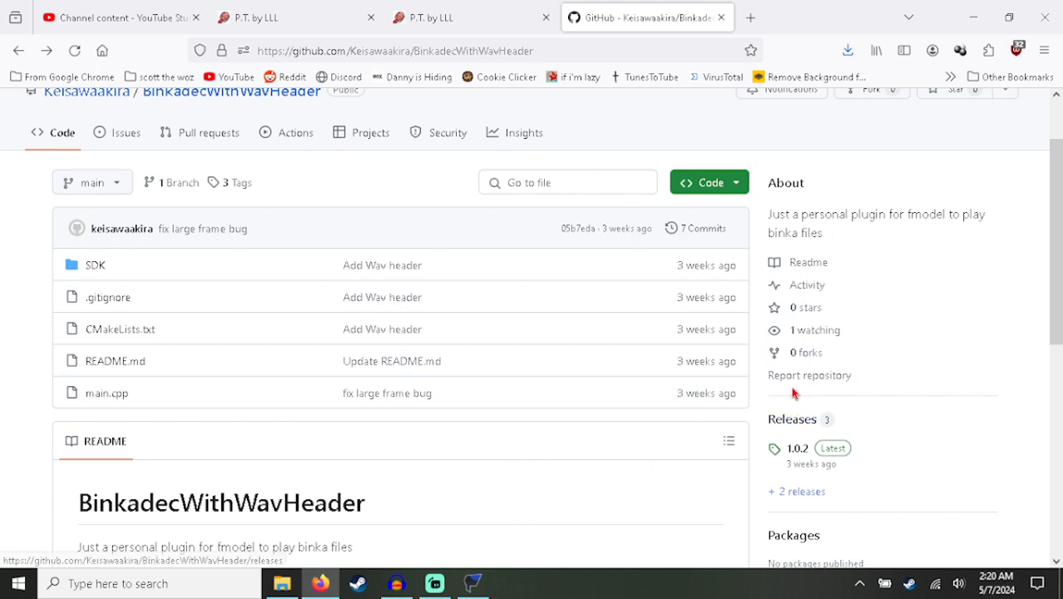
{"action": "mouse_move", "coordinate": [363, 185]}
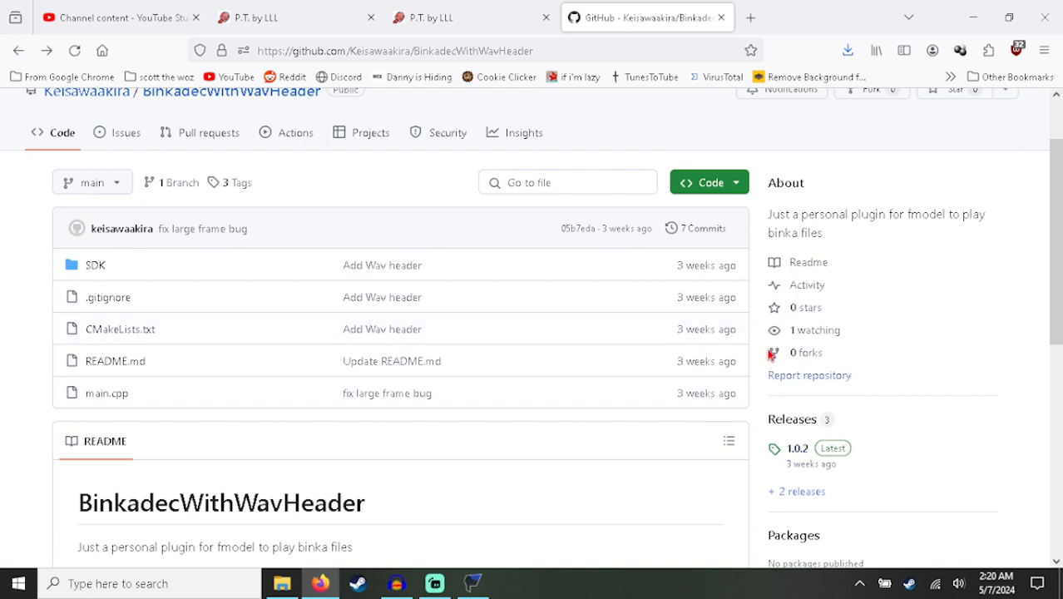
{"action": "mouse_move", "coordinate": [426, 389]}
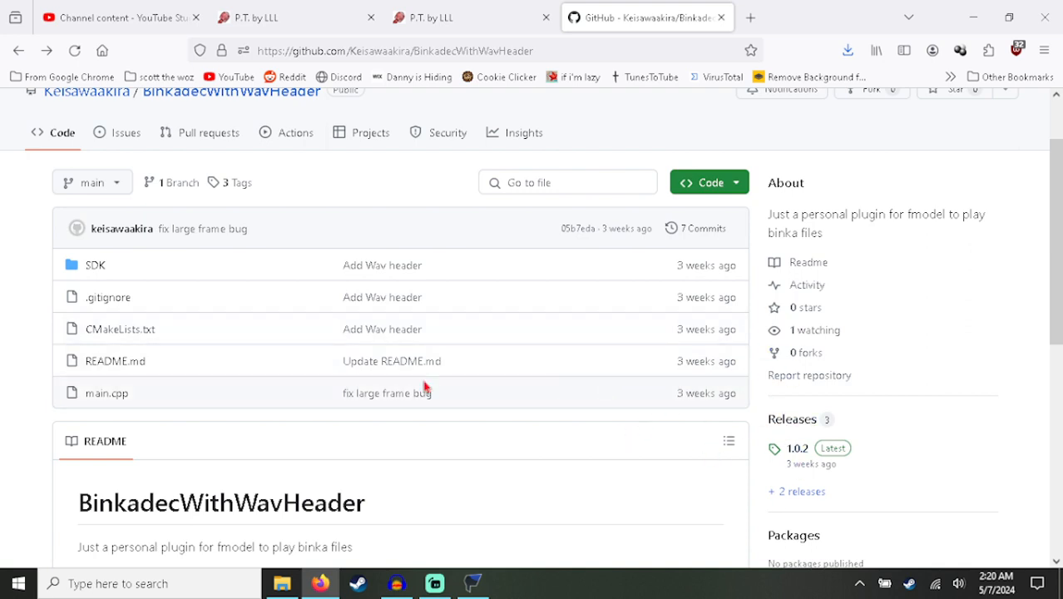
{"action": "mouse_move", "coordinate": [422, 486]}
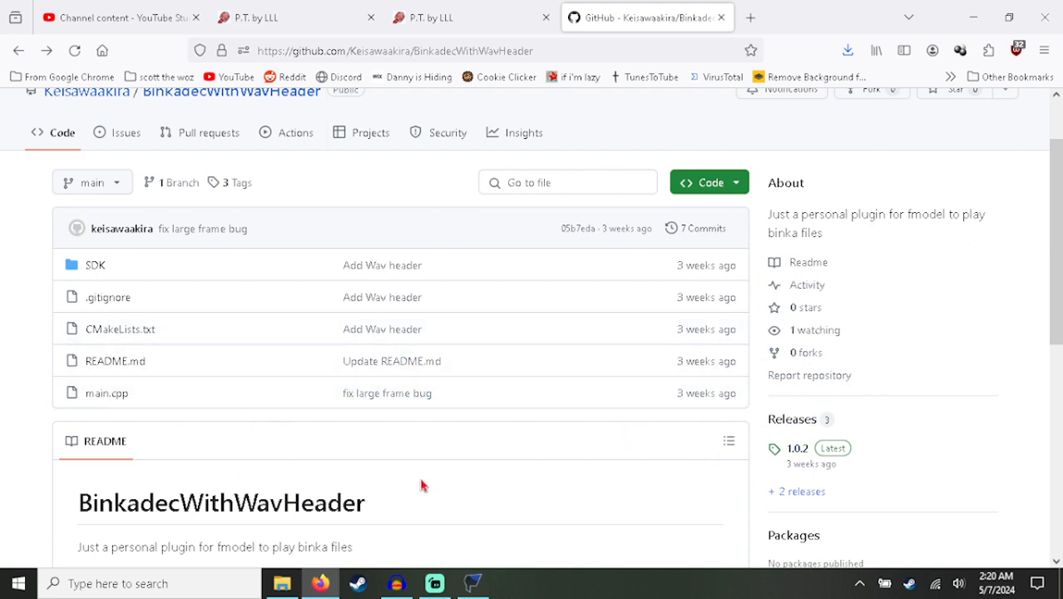
{"action": "mouse_move", "coordinate": [420, 486]}
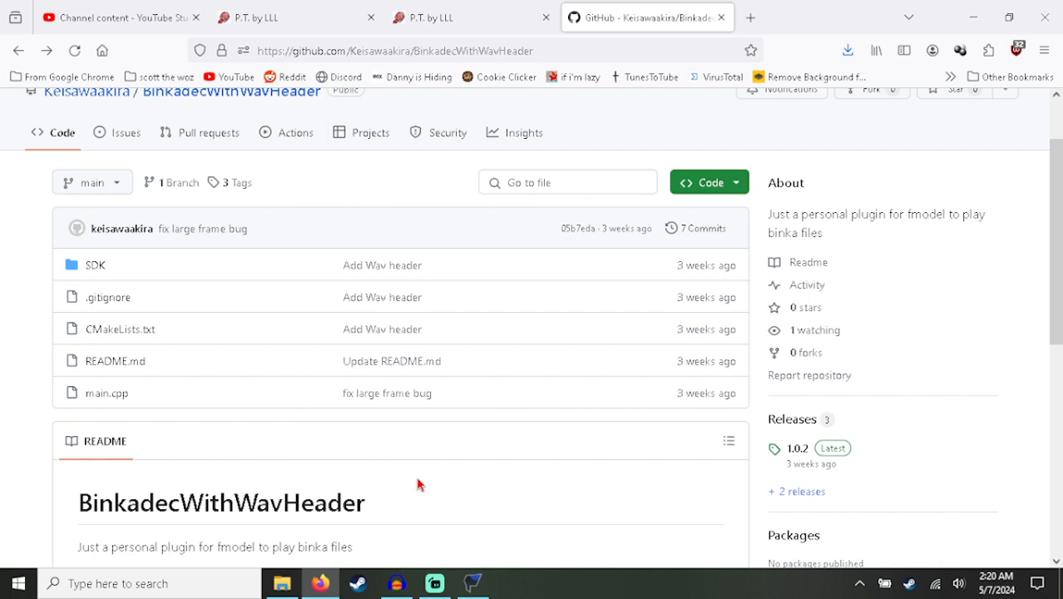
{"action": "scroll", "scroll_direction": "up", "scroll_amount": 3}
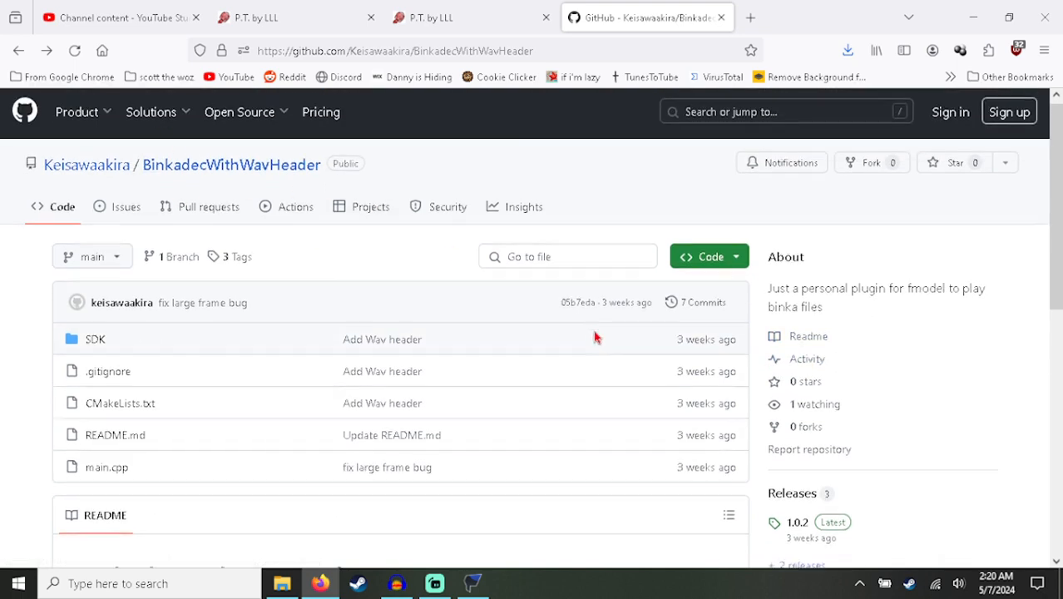
{"action": "scroll", "scroll_direction": "down", "scroll_amount": 3}
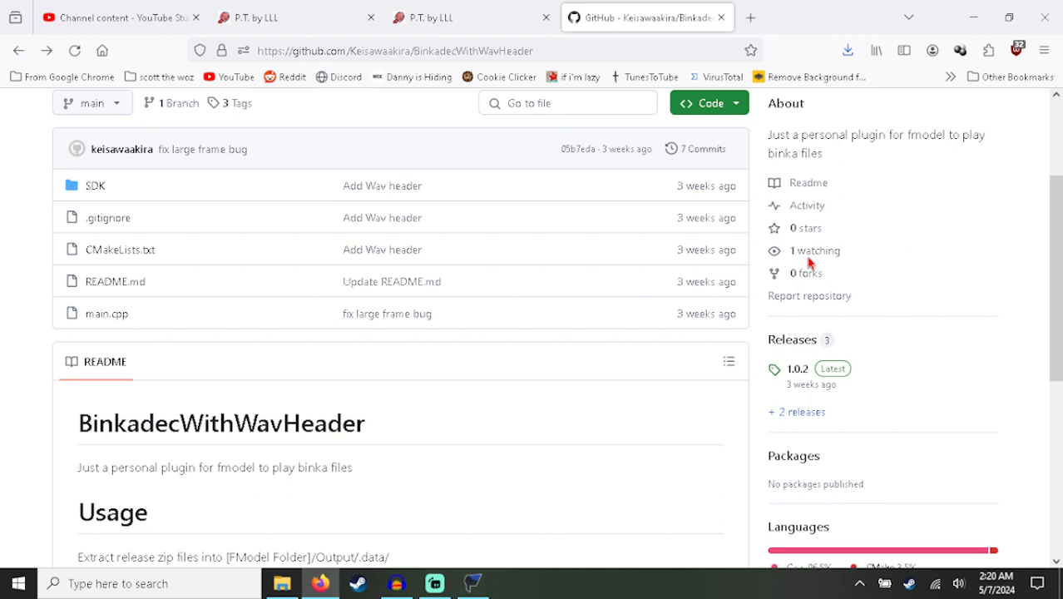
{"action": "scroll", "scroll_direction": "up", "scroll_amount": 3}
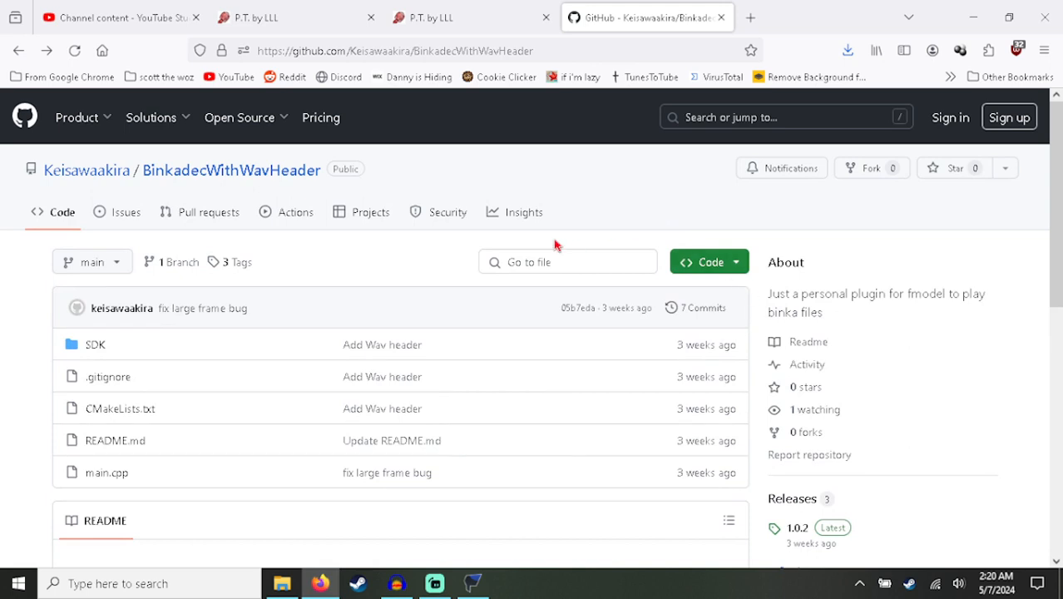
Step: Read the README's Usage and Build sections, glancing at the FModel folder in Explorer
{"action": "double_click", "coordinate": [626, 308]}
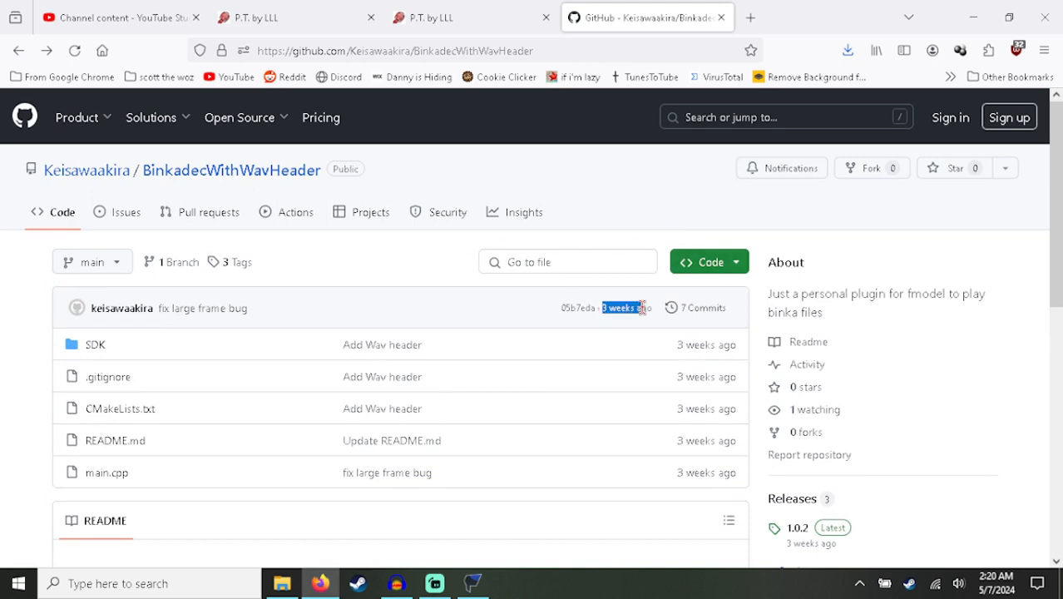
{"action": "mouse_move", "coordinate": [443, 297]}
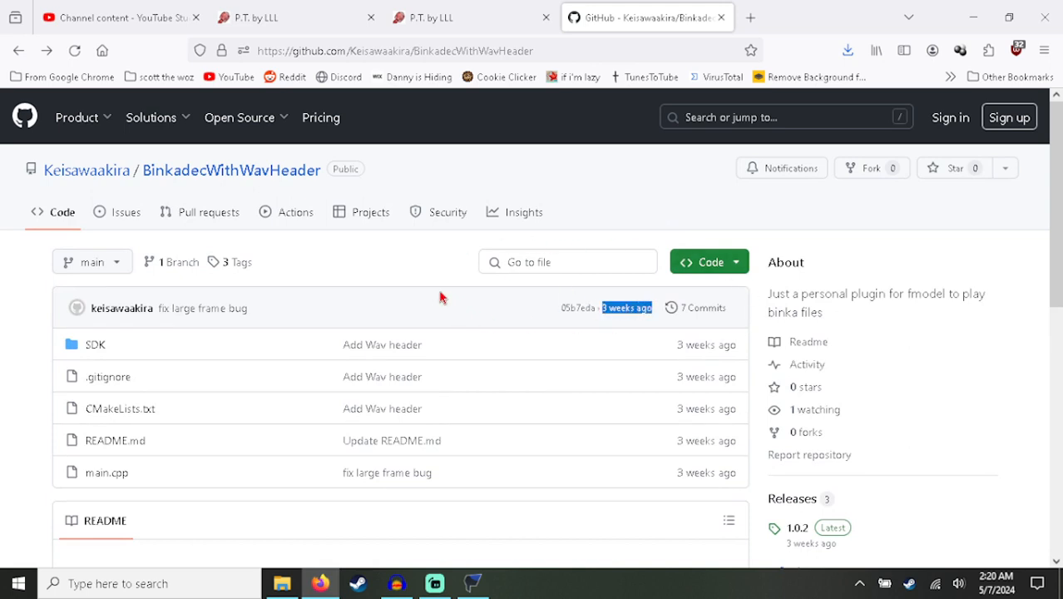
{"action": "mouse_move", "coordinate": [469, 306]}
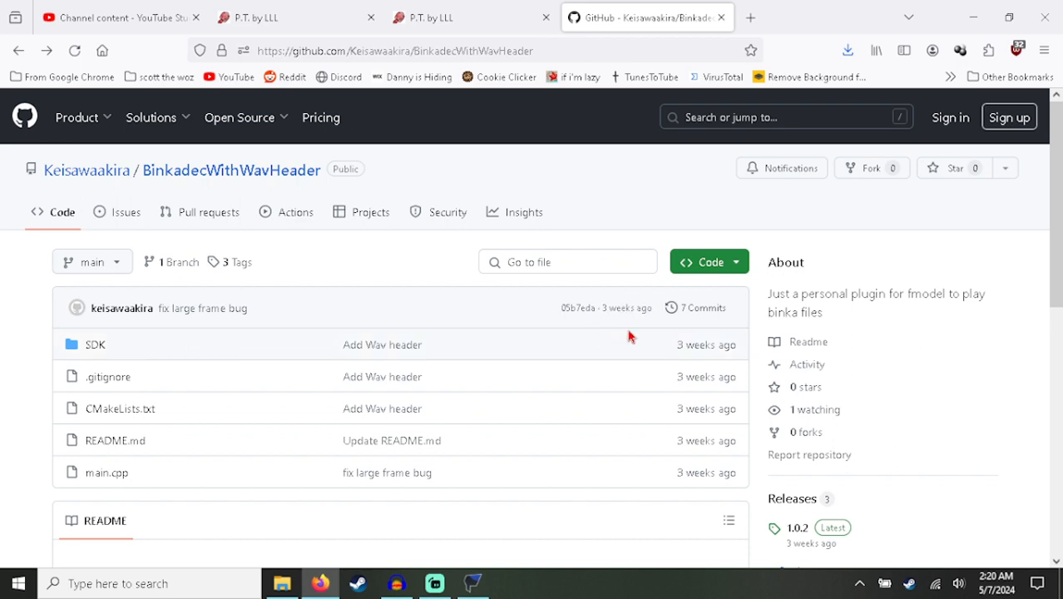
{"action": "mouse_move", "coordinate": [694, 306]}
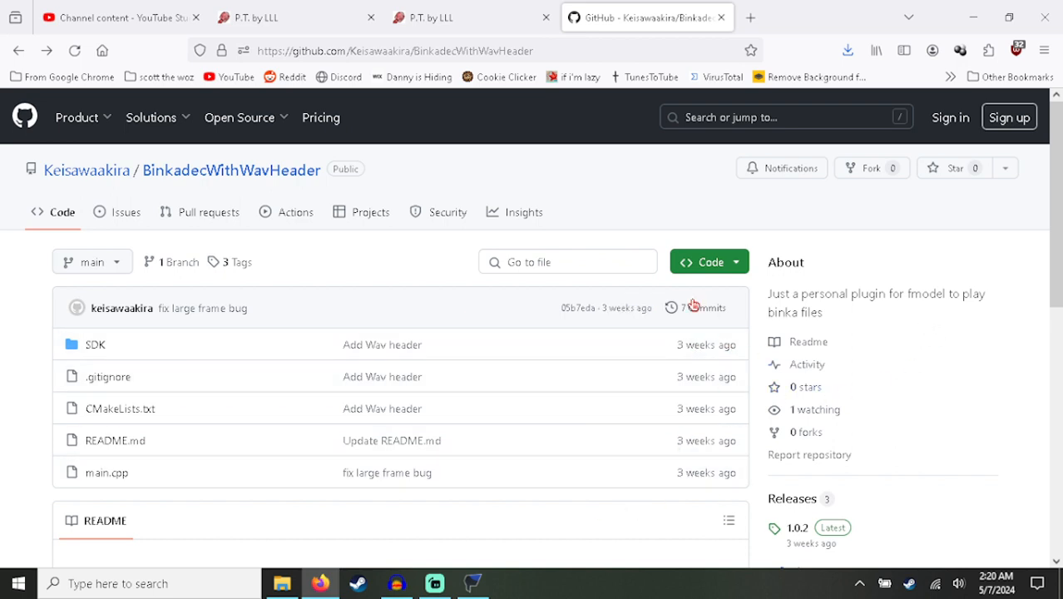
{"action": "mouse_move", "coordinate": [955, 166]}
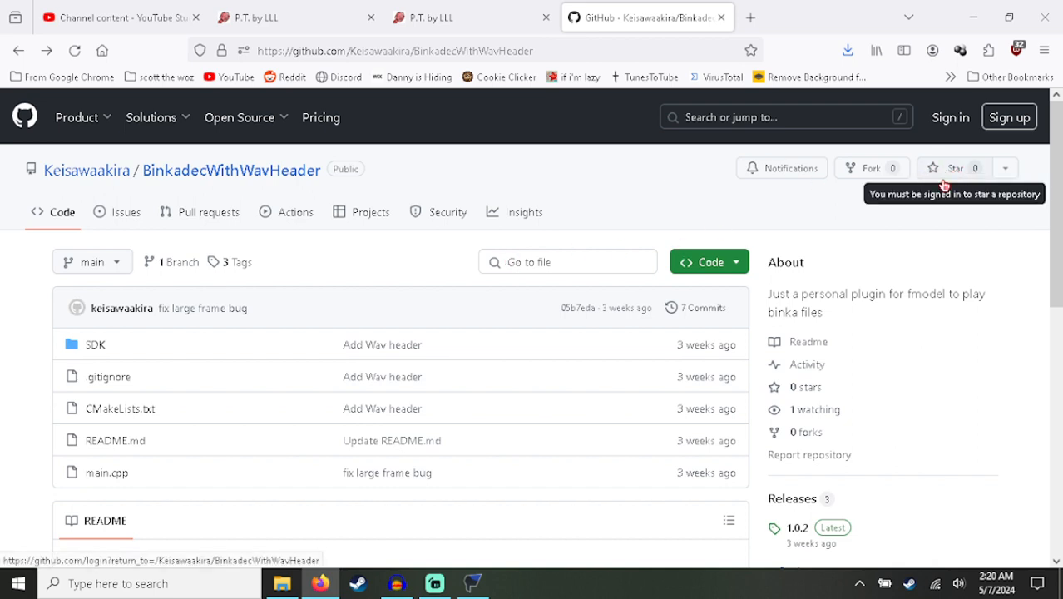
{"action": "mouse_move", "coordinate": [123, 211]}
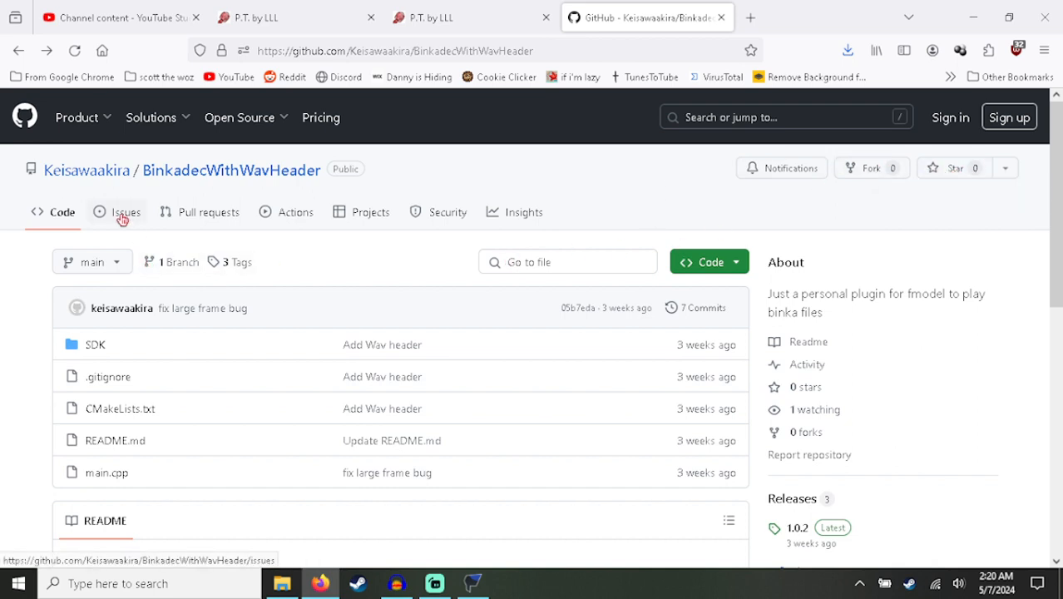
{"action": "mouse_move", "coordinate": [286, 211]}
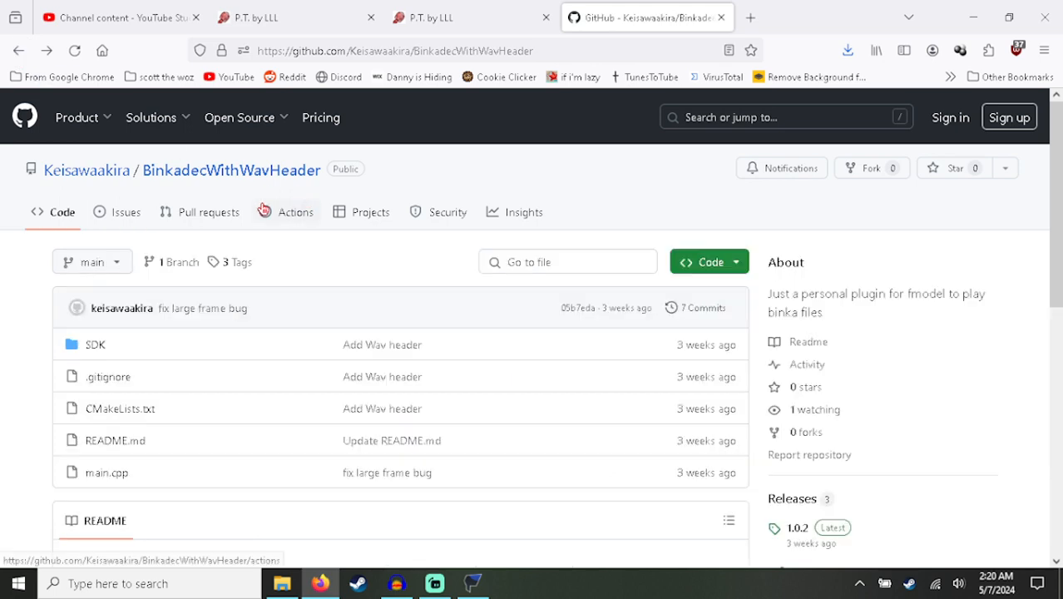
{"action": "scroll", "scroll_direction": "down", "scroll_amount": 3}
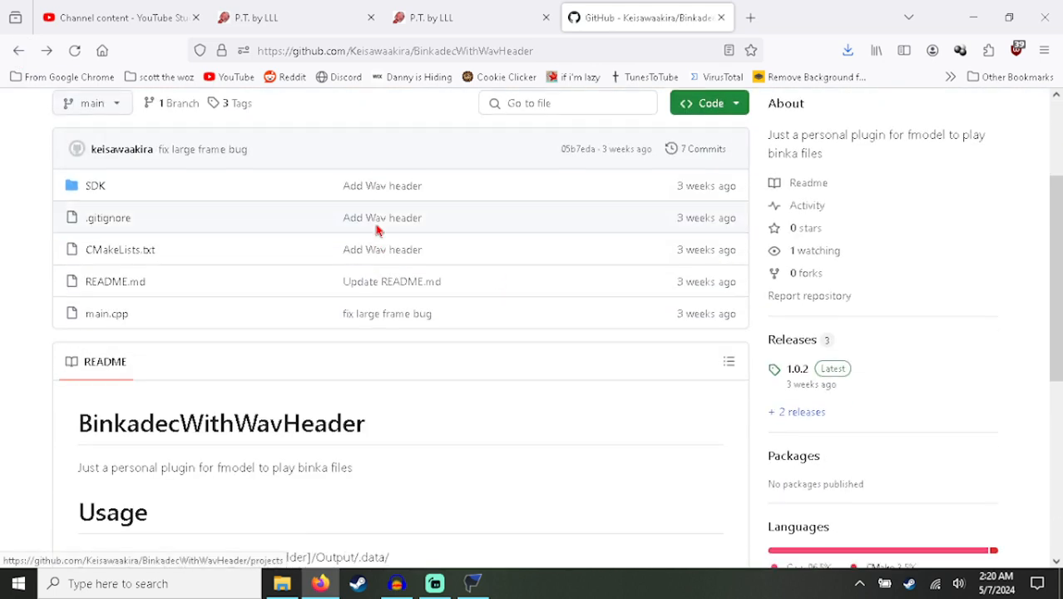
{"action": "mouse_move", "coordinate": [556, 209]}
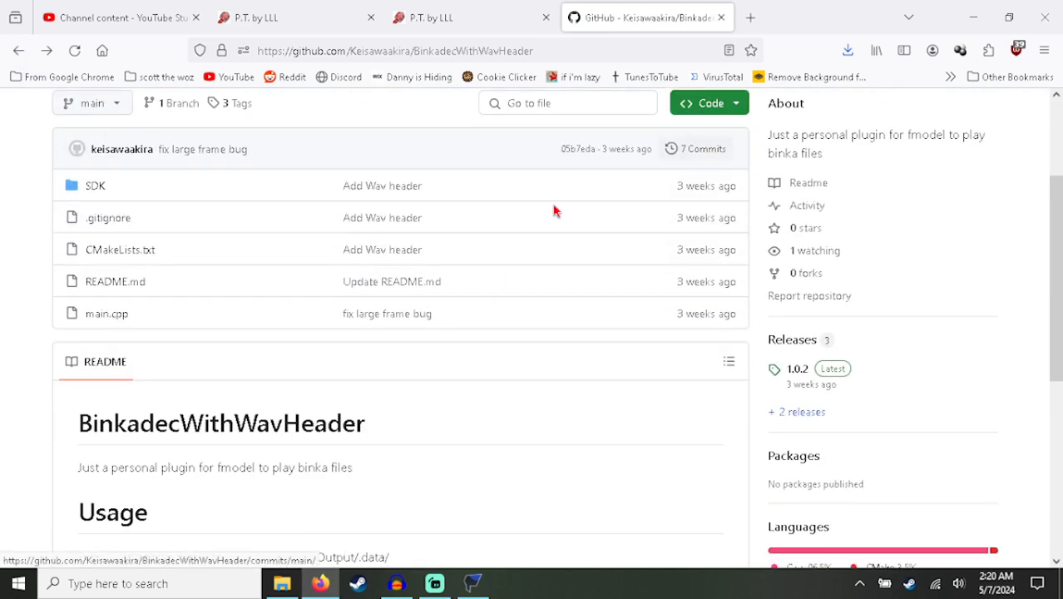
{"action": "scroll", "scroll_direction": "down", "scroll_amount": 3}
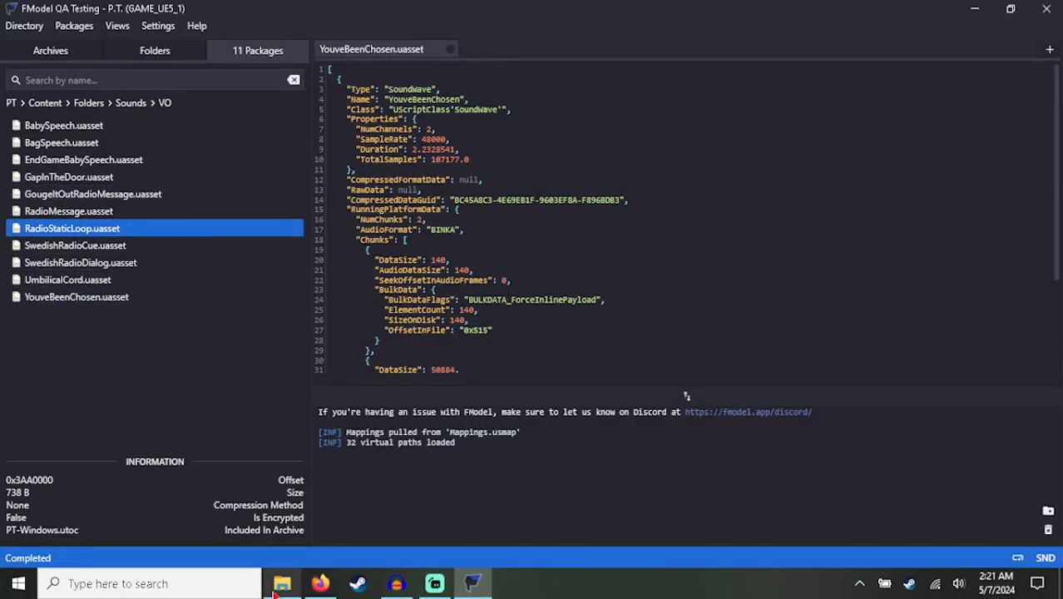
{"action": "left_click", "coordinate": [283, 582]}
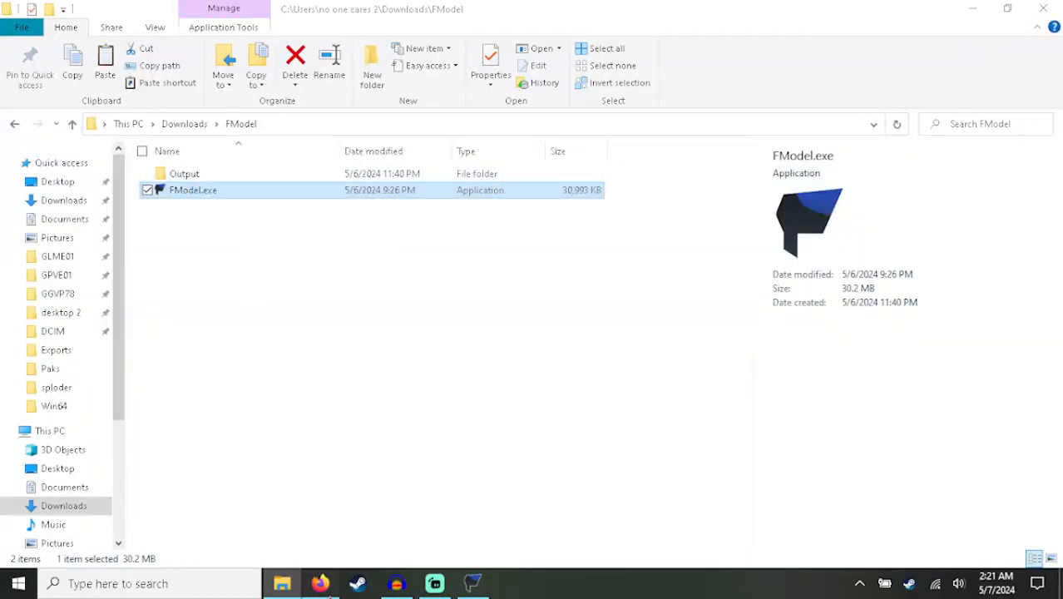
{"action": "left_click", "coordinate": [319, 582]}
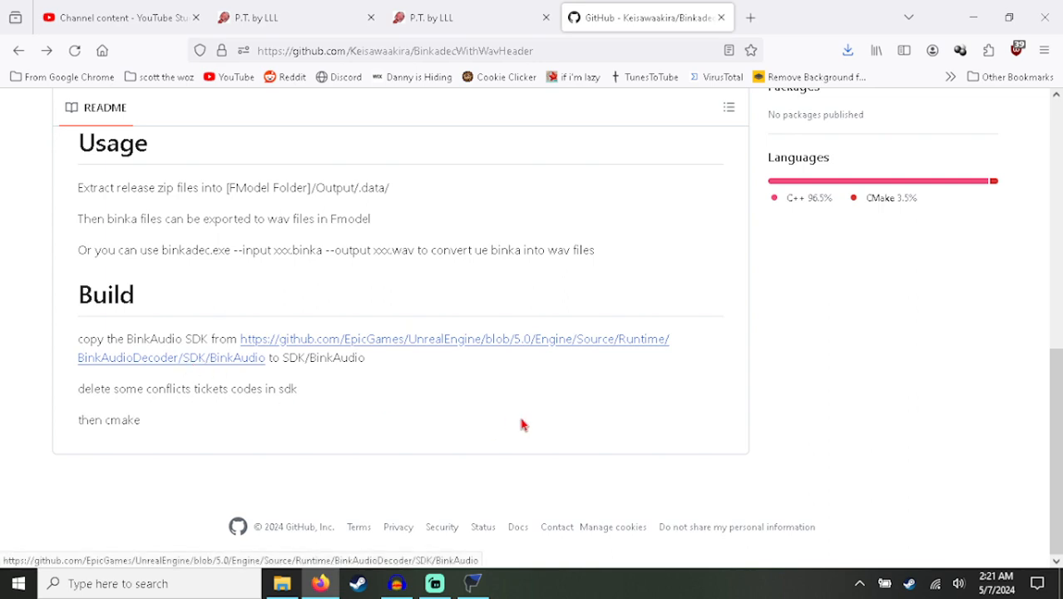
{"action": "scroll", "scroll_direction": "up", "scroll_amount": 3}
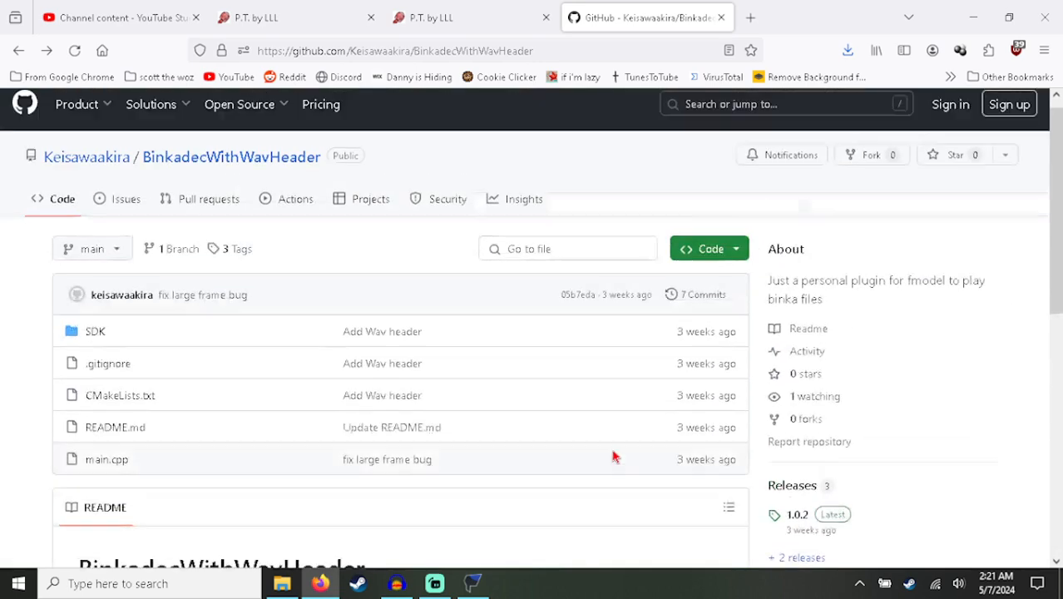
{"action": "scroll", "scroll_direction": "down", "scroll_amount": 3}
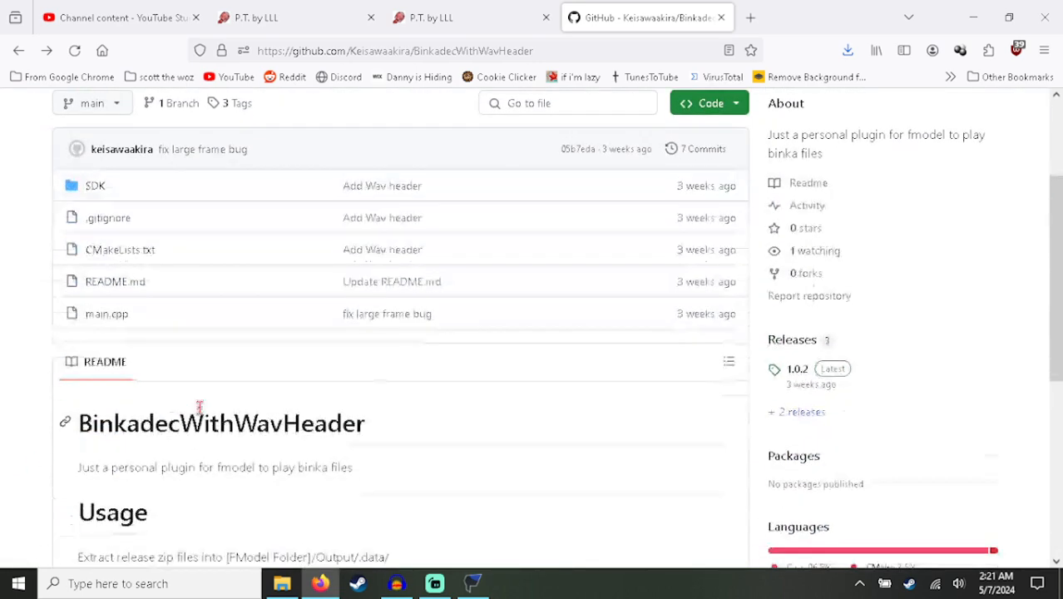
{"action": "mouse_move", "coordinate": [449, 150]}
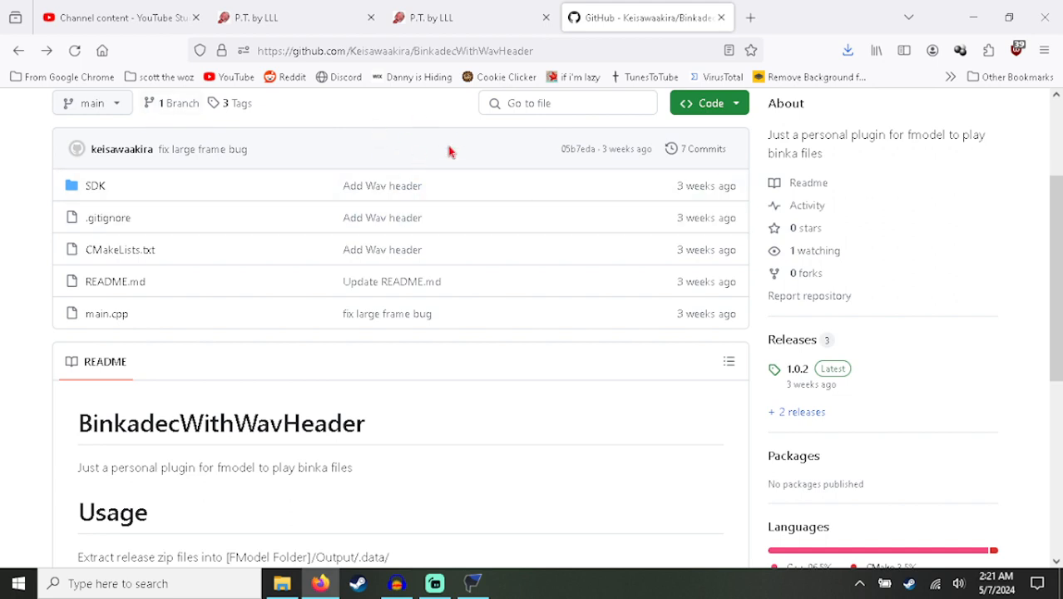
{"action": "mouse_move", "coordinate": [575, 146]}
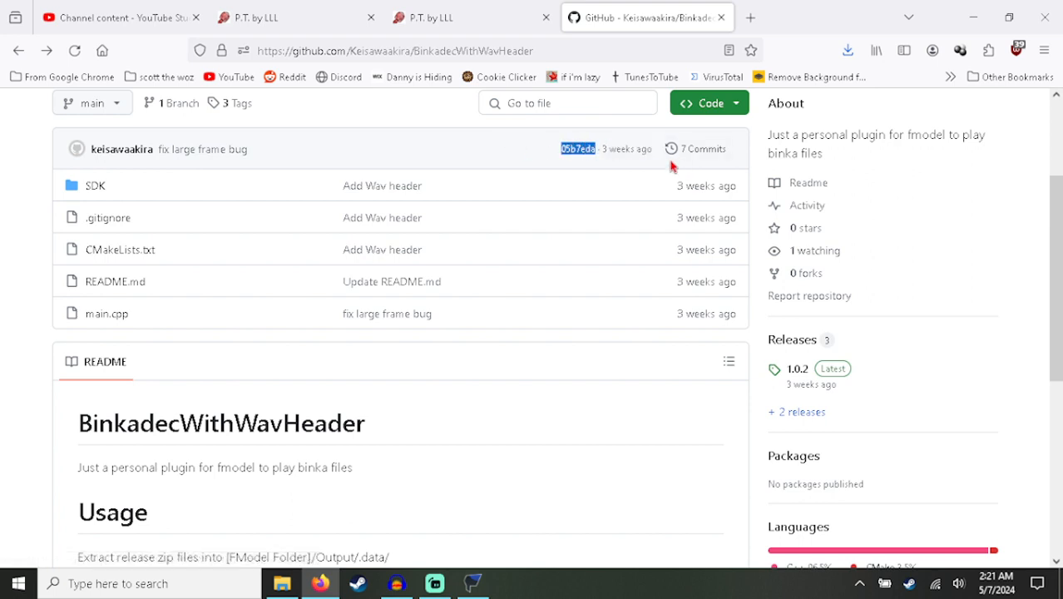
{"action": "mouse_move", "coordinate": [623, 365]}
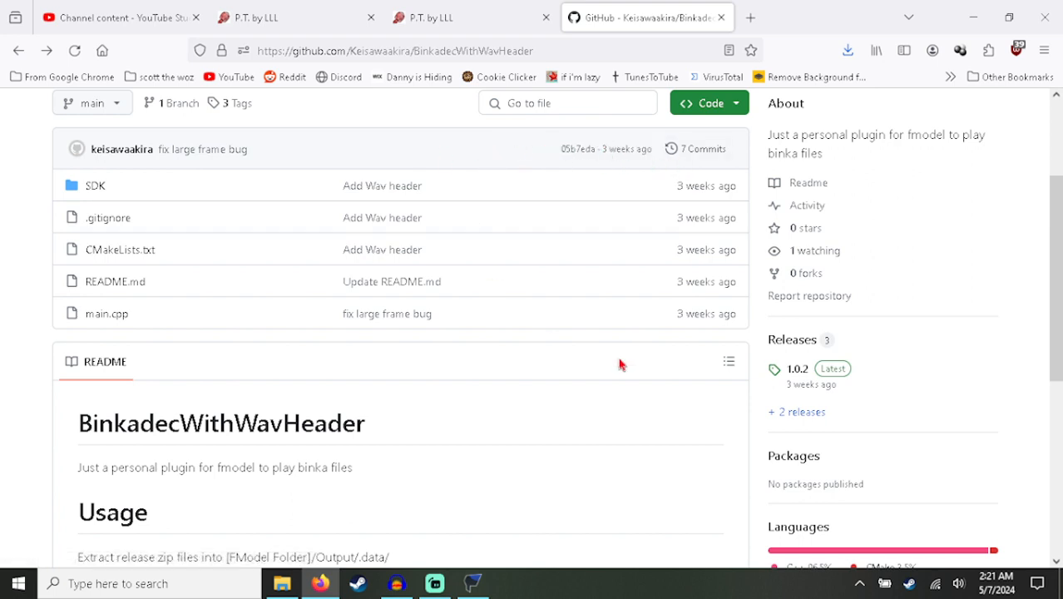
{"action": "mouse_move", "coordinate": [265, 283]}
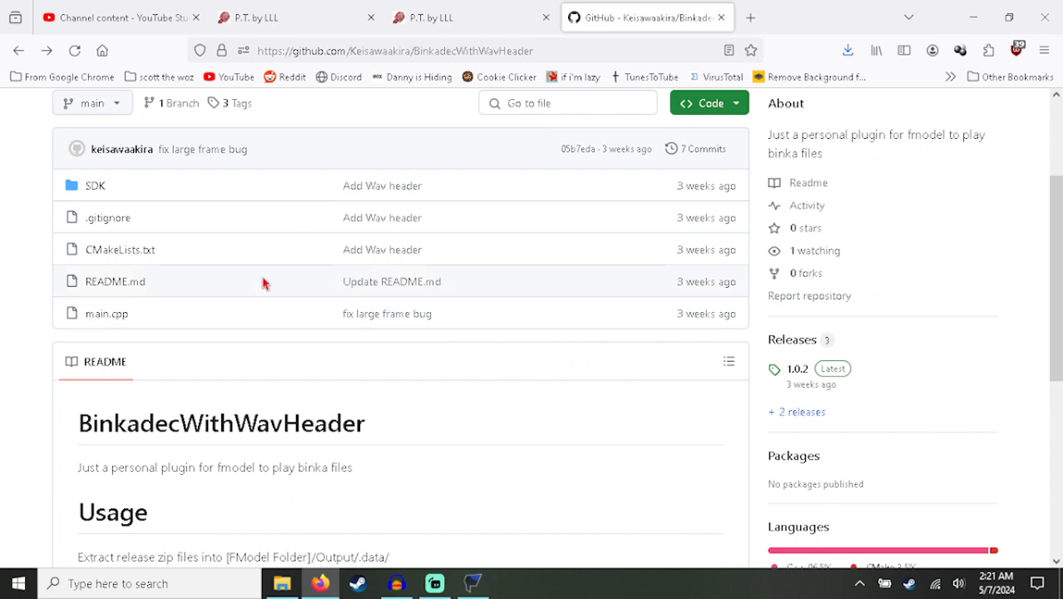
{"action": "scroll", "scroll_direction": "down", "scroll_amount": 3}
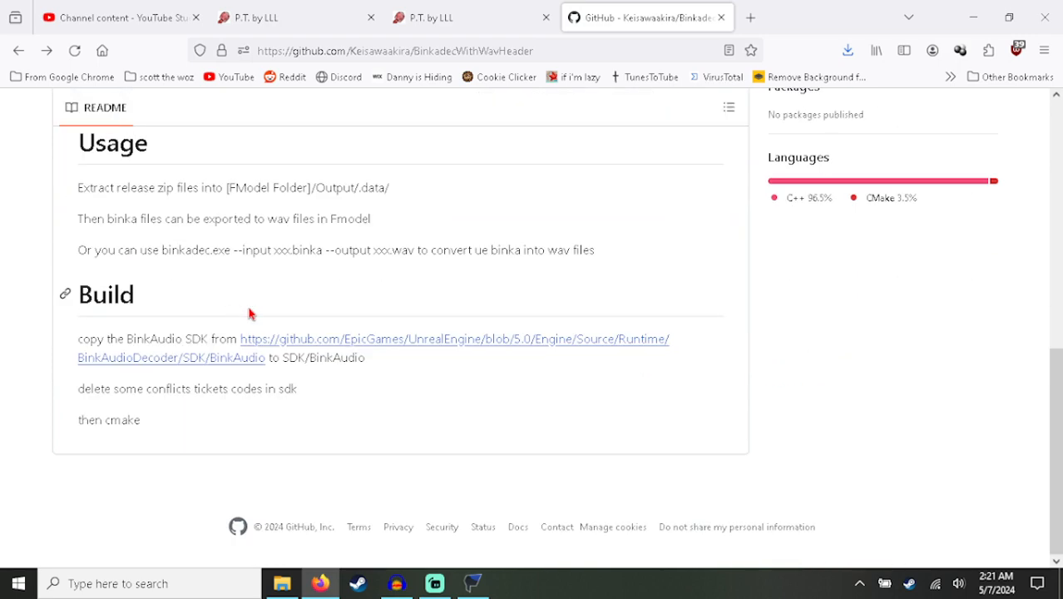
{"action": "scroll", "scroll_direction": "up", "scroll_amount": 3}
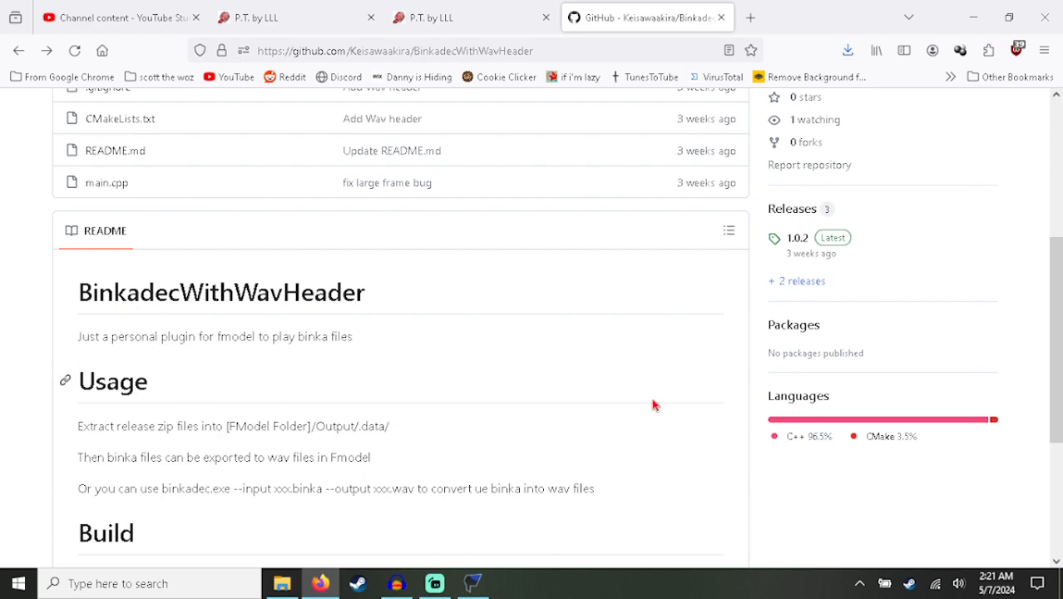
{"action": "scroll", "scroll_direction": "up", "scroll_amount": 3}
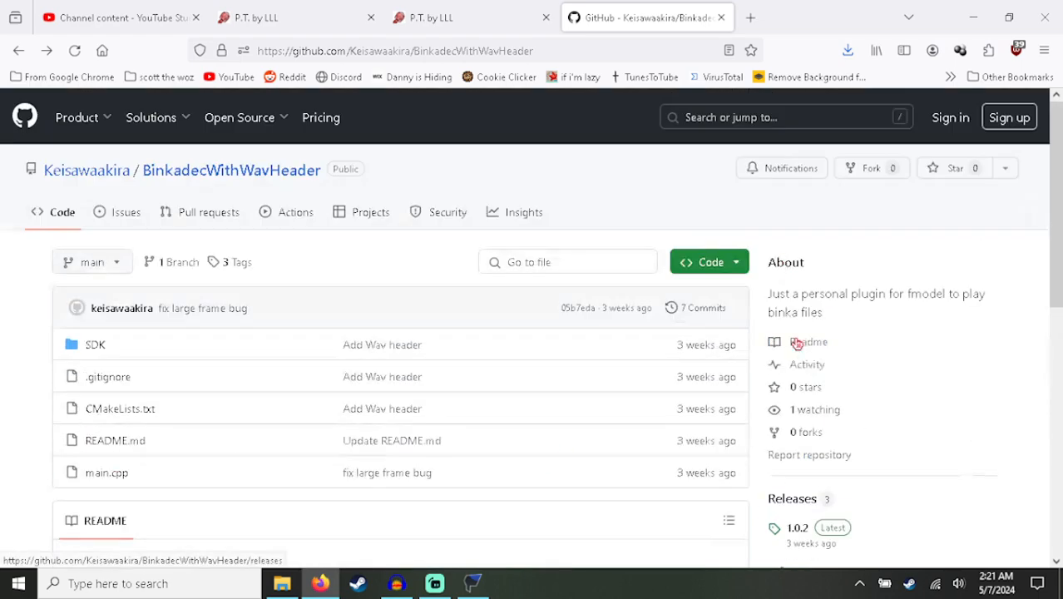
{"action": "mouse_move", "coordinate": [502, 410]}
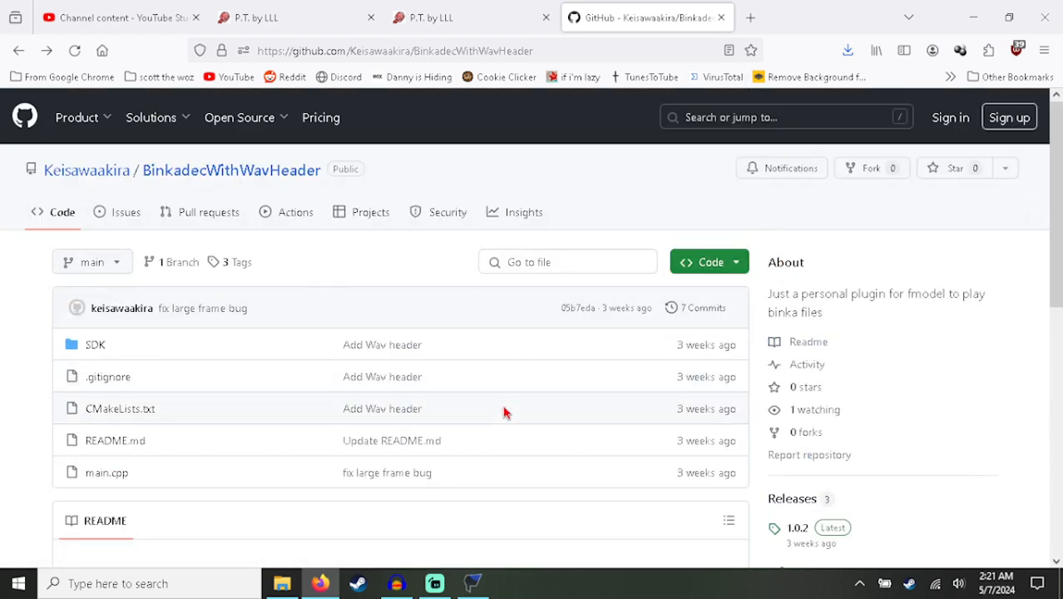
{"action": "left_click", "coordinate": [473, 582]}
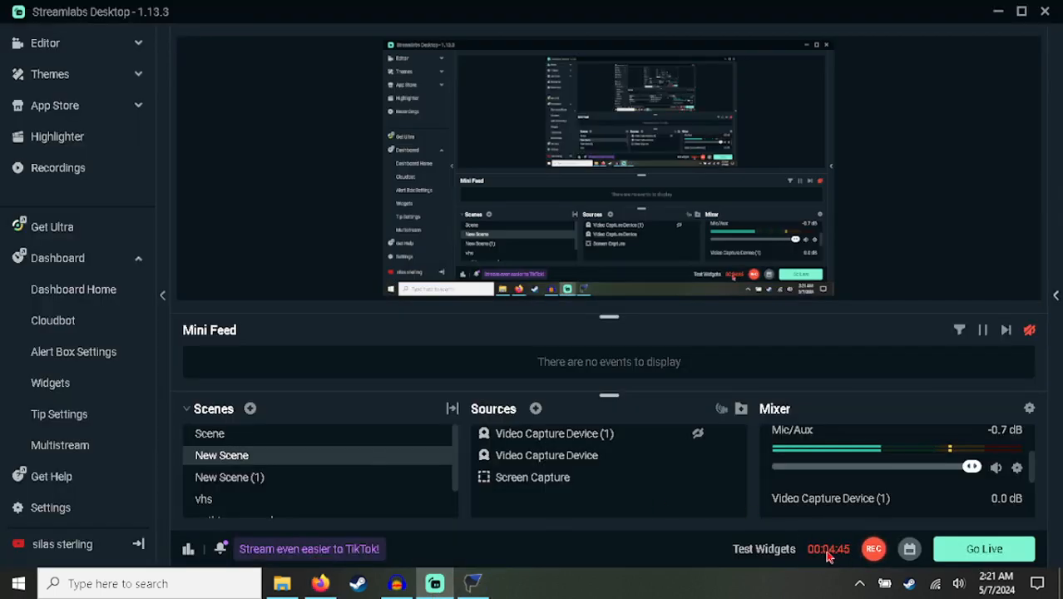
{"action": "mouse_move", "coordinate": [849, 548]}
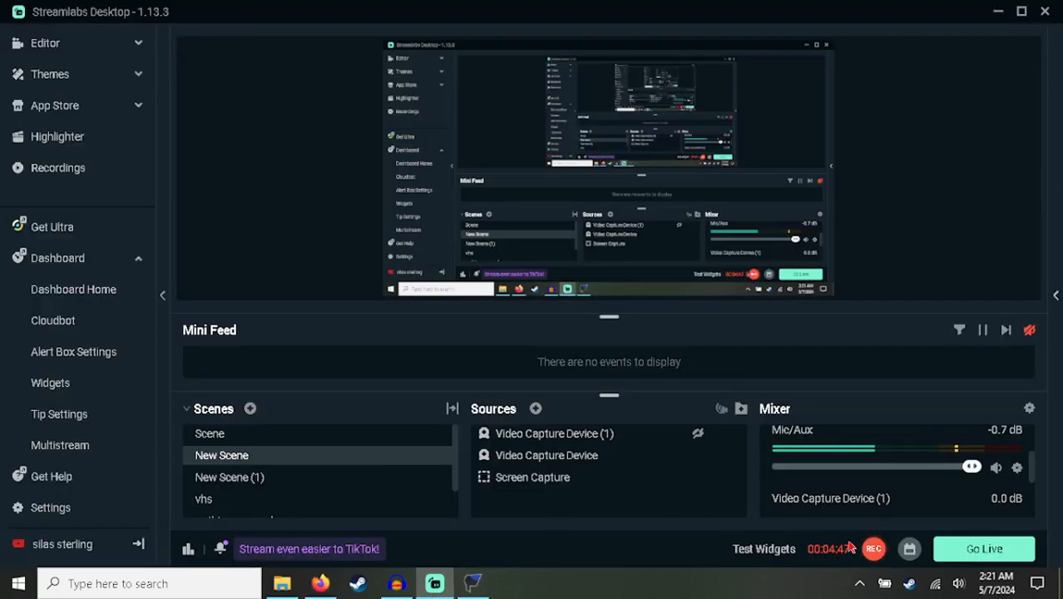